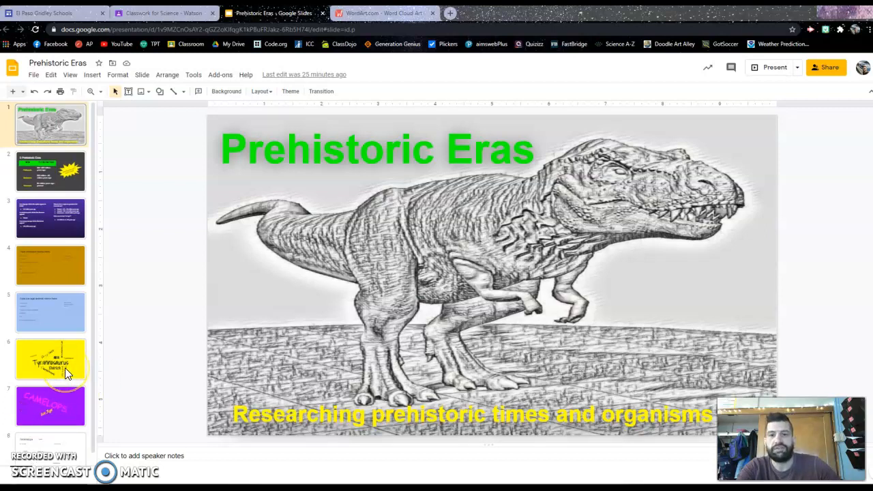
# Step: Browse the Tyrannosaurus and template slides, ending on the Camelops Ice Age slide
pyautogui.click(51, 360)
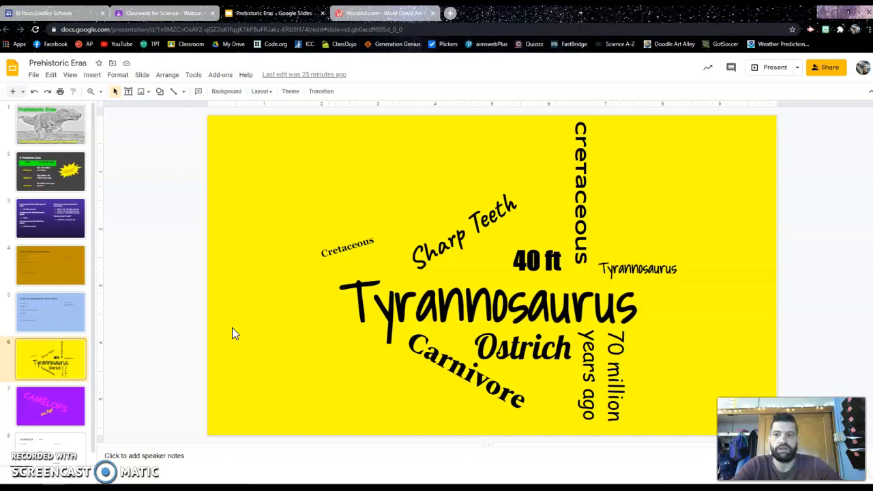
pyautogui.moveTo(58, 358)
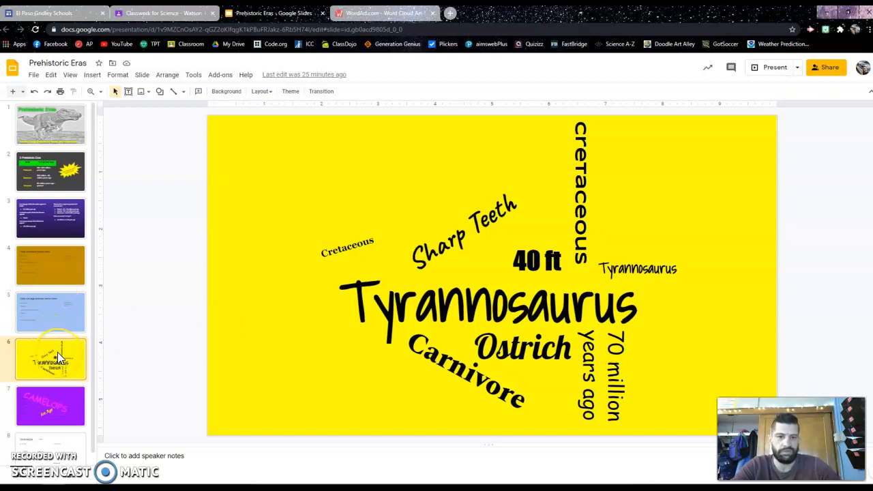
pyautogui.moveTo(179, 285)
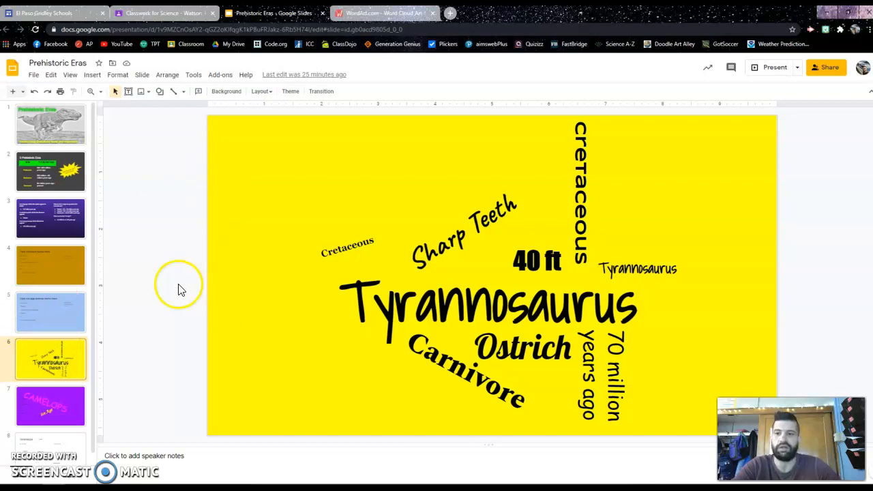
pyautogui.moveTo(478, 278)
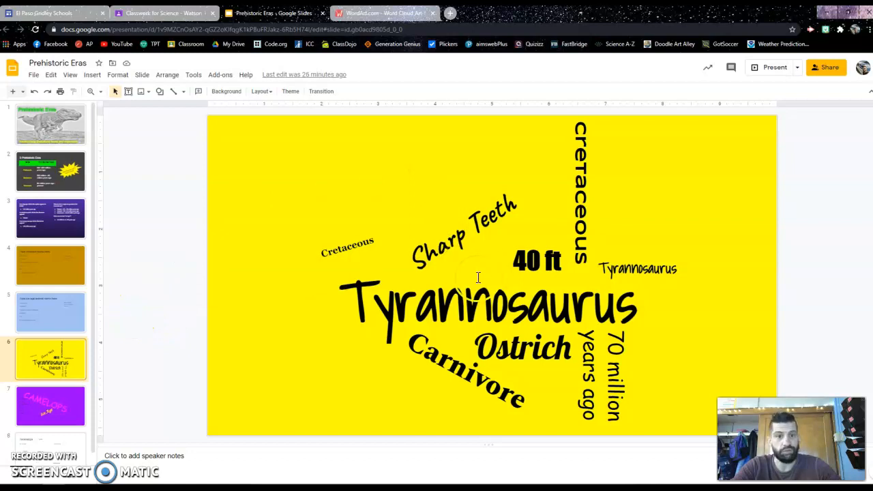
pyautogui.moveTo(406, 266)
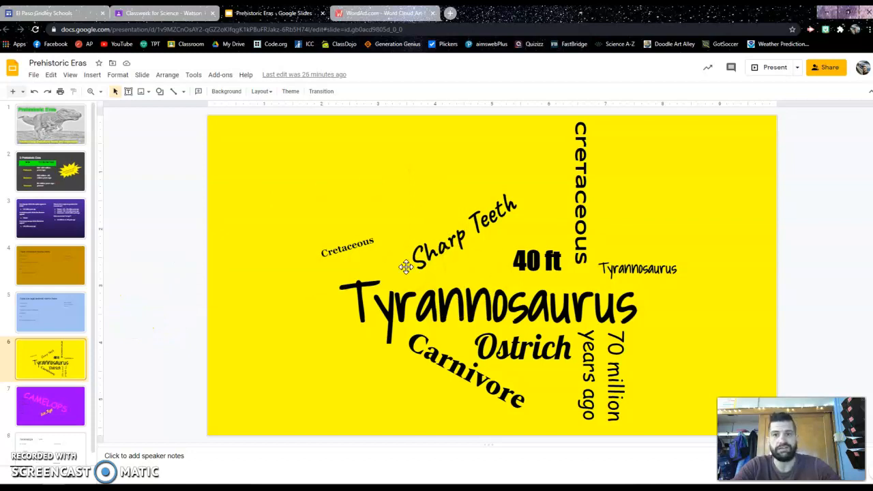
pyautogui.moveTo(88, 115)
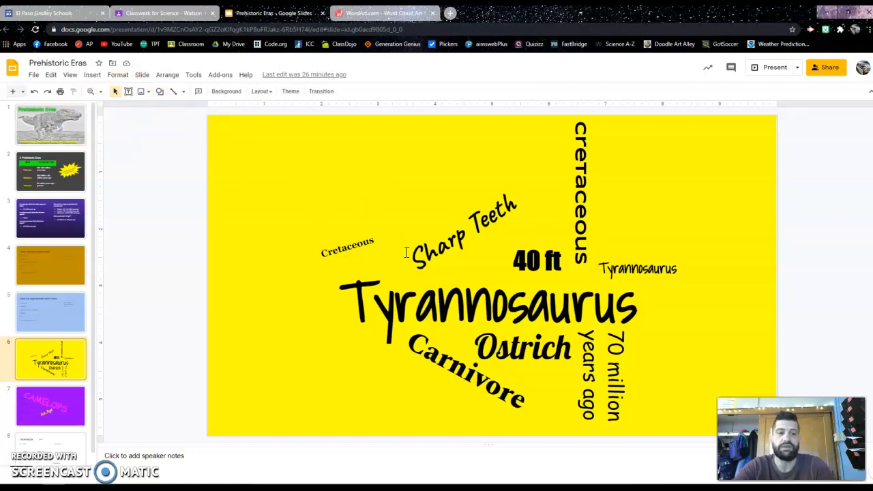
pyautogui.moveTo(233, 190)
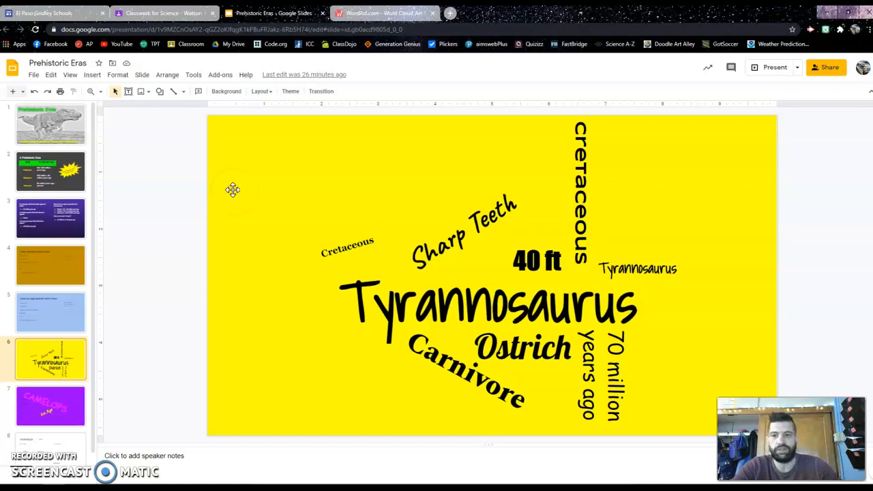
pyautogui.click(51, 265)
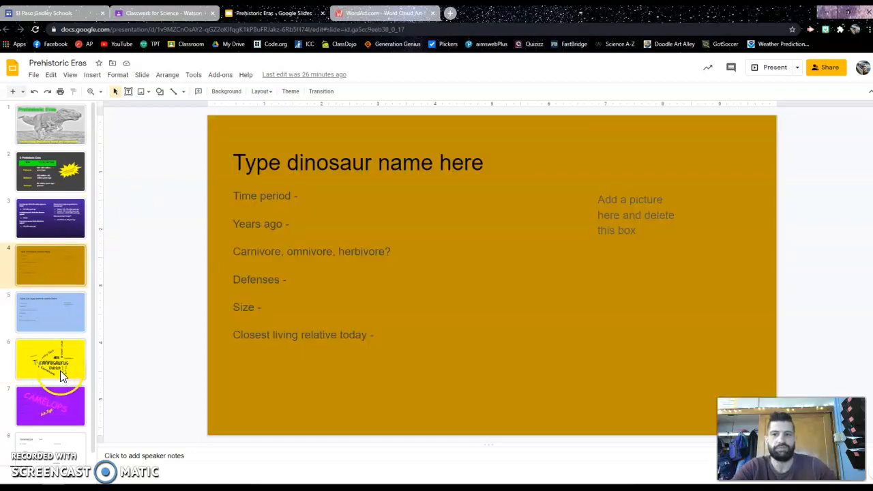
pyautogui.click(50, 360)
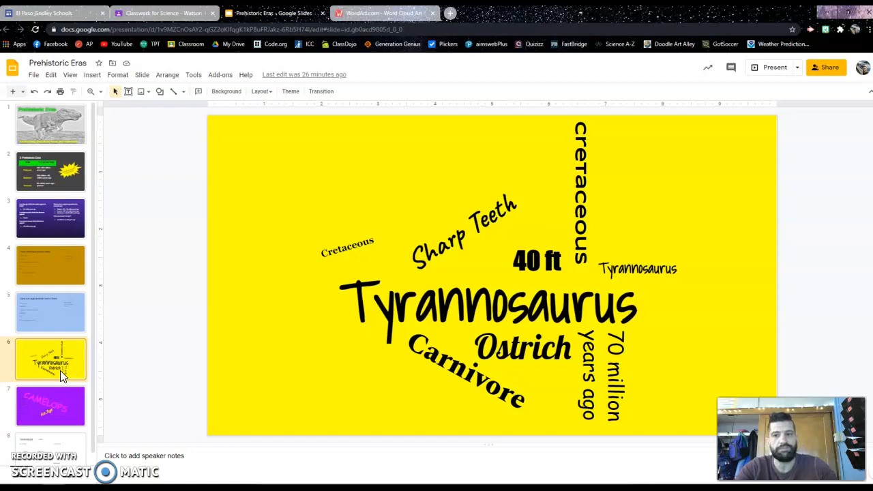
pyautogui.click(50, 406)
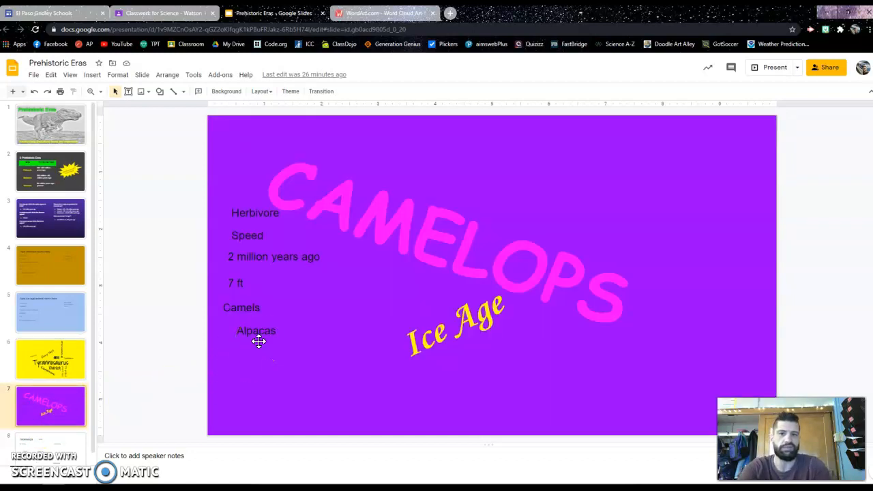
# Step: Enlarge the Alpacas text box on the Camelops slide to 36 pt
pyautogui.click(247, 235)
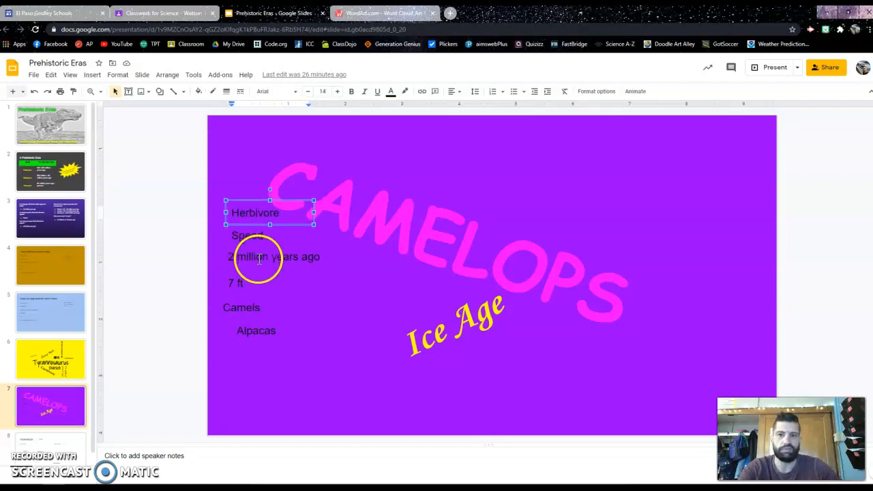
pyautogui.click(241, 307)
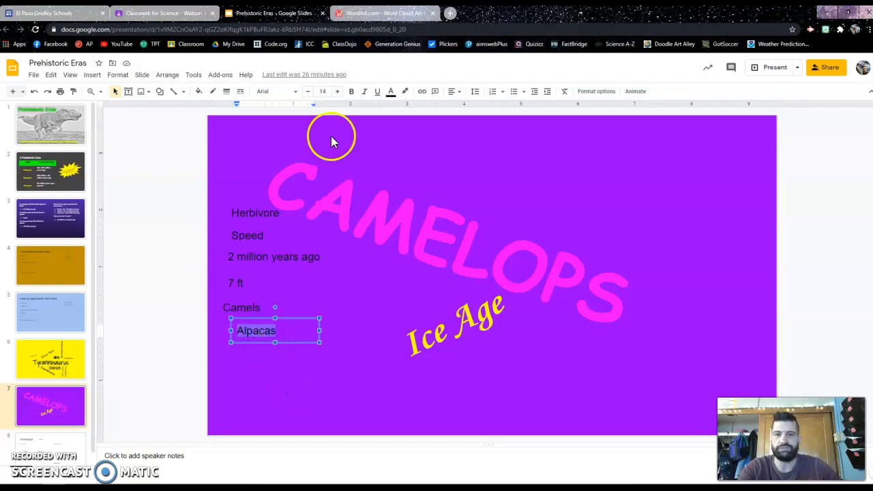
pyautogui.moveTo(341, 112)
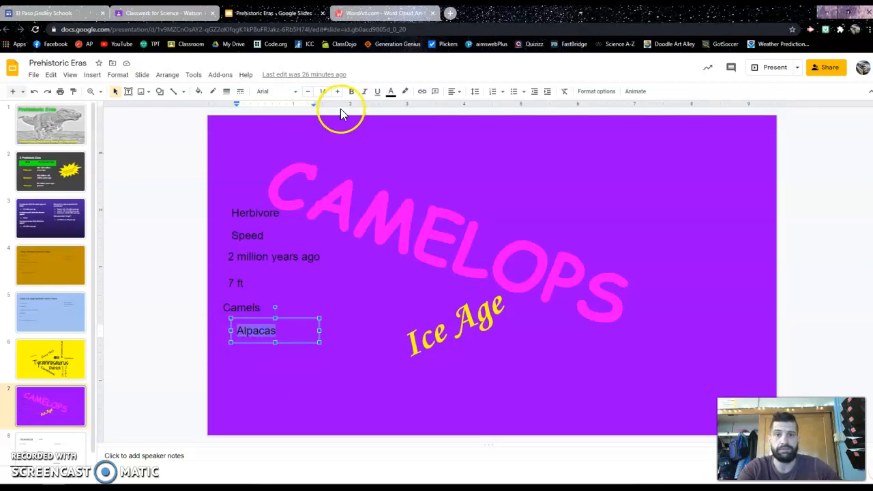
pyautogui.moveTo(322, 90)
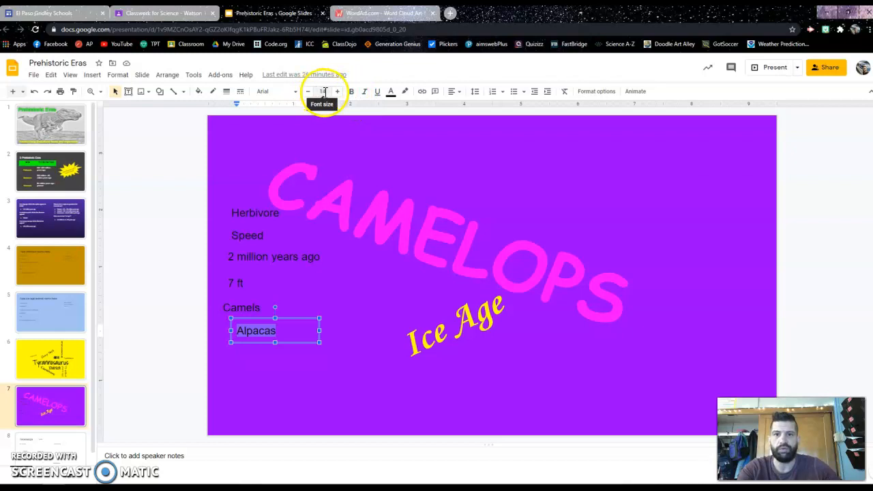
pyautogui.click(322, 91)
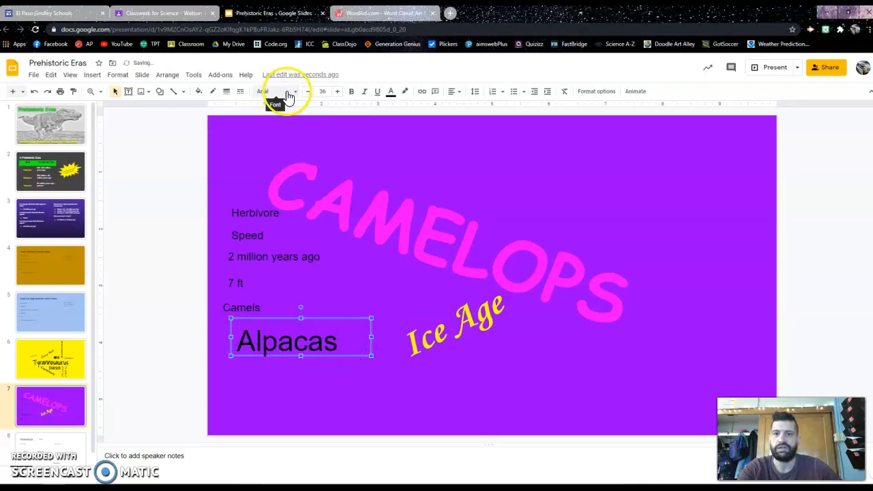
# Step: Make Alpacas bold Shadows Into Light, then show the Tyrannosaurus slide
pyautogui.click(276, 91)
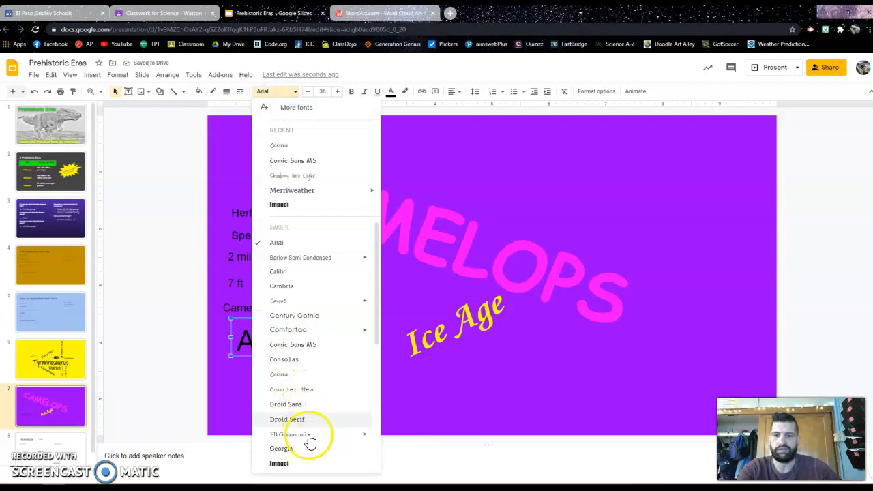
pyautogui.moveTo(309, 415)
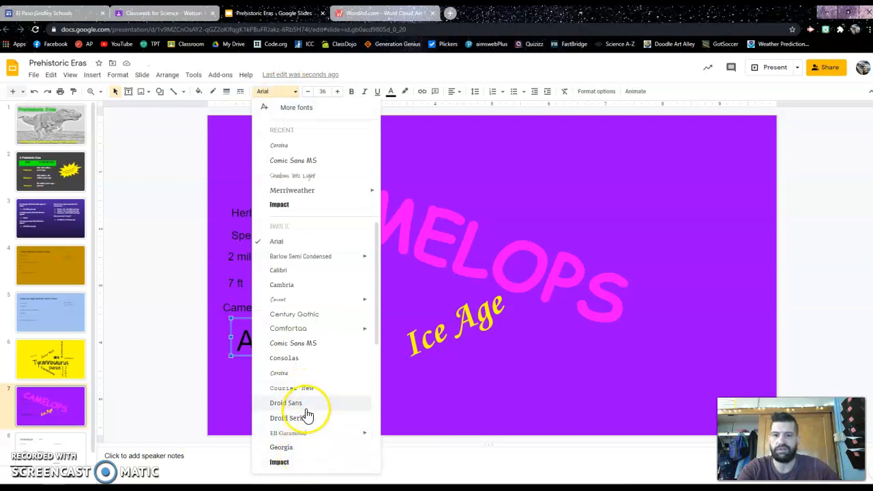
pyautogui.scroll(-3)
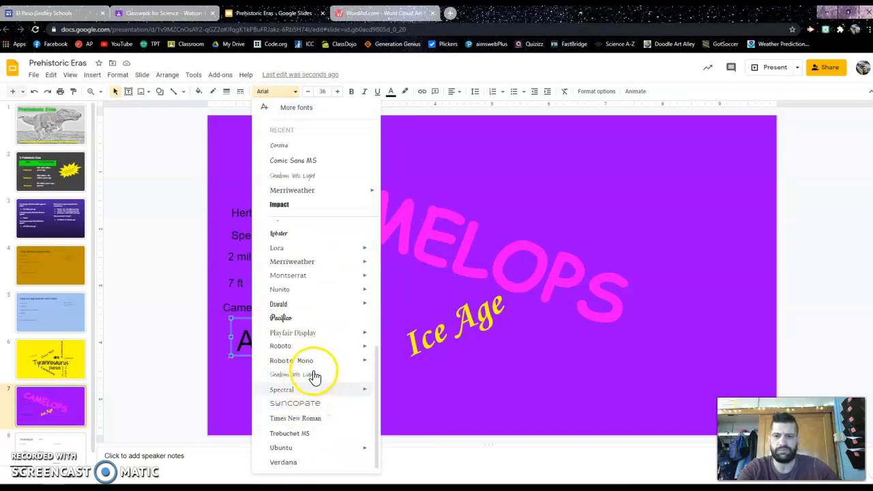
pyautogui.click(292, 373)
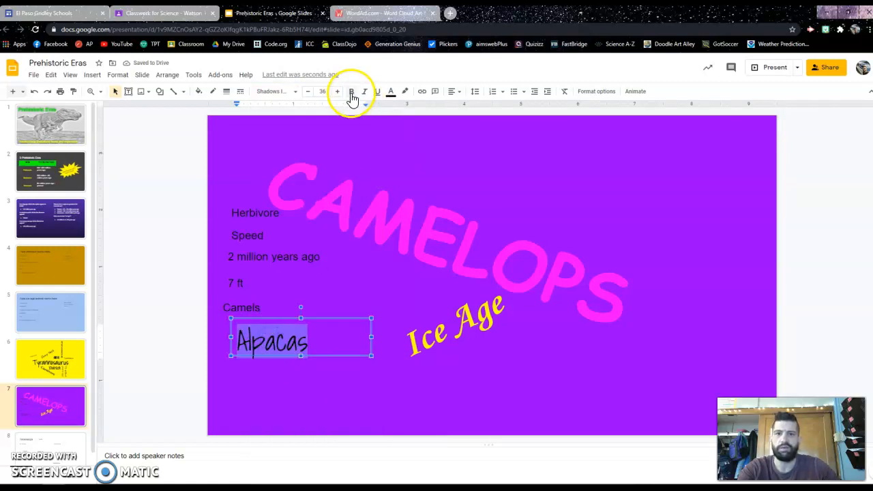
pyautogui.click(350, 91)
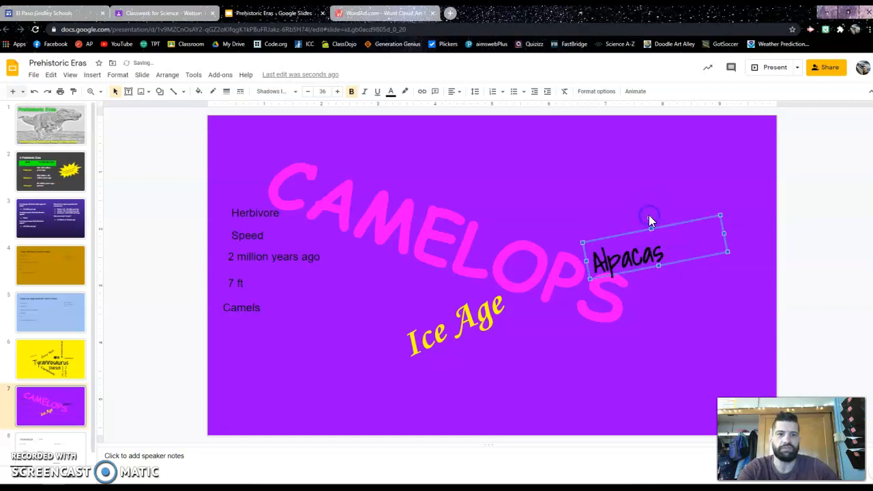
pyautogui.click(50, 360)
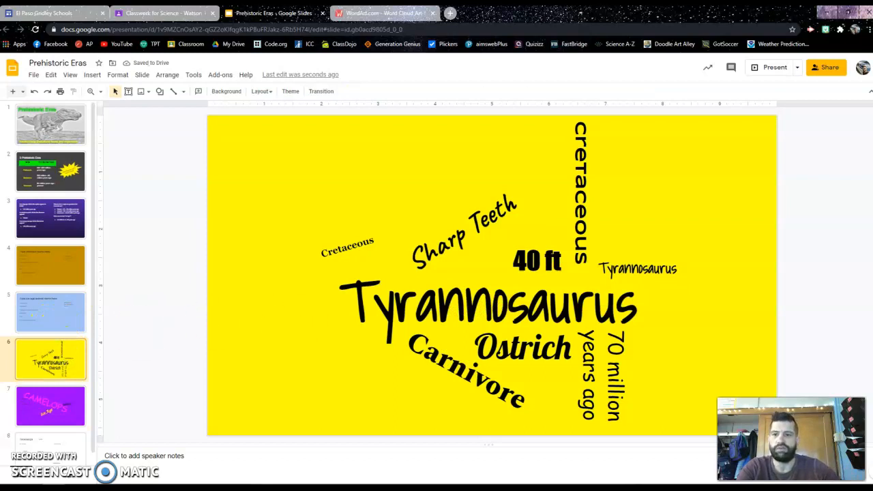
# Step: Revisit the Camelops and Tyrannosaurus slides, then switch to WordArt.com
pyautogui.click(51, 406)
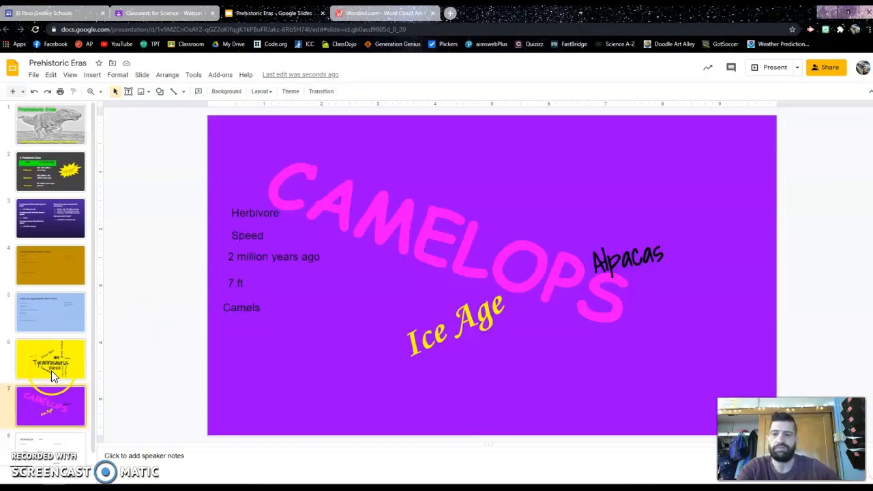
pyautogui.click(50, 360)
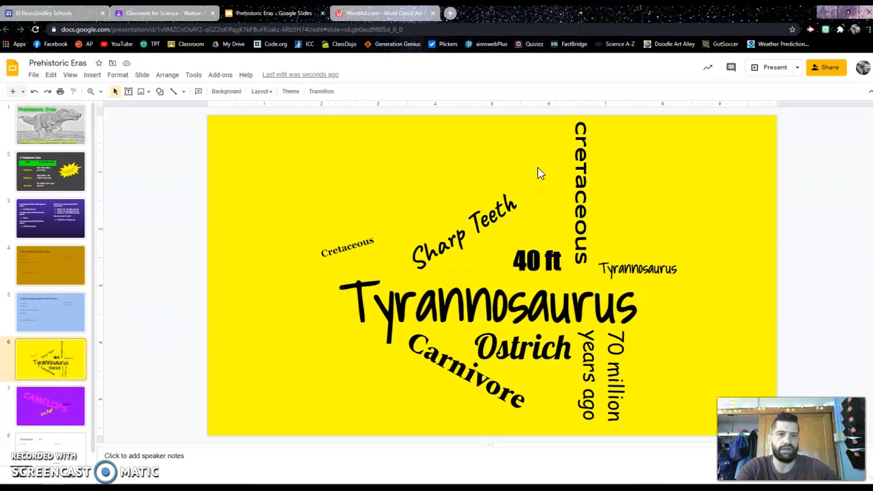
pyautogui.moveTo(721, 267)
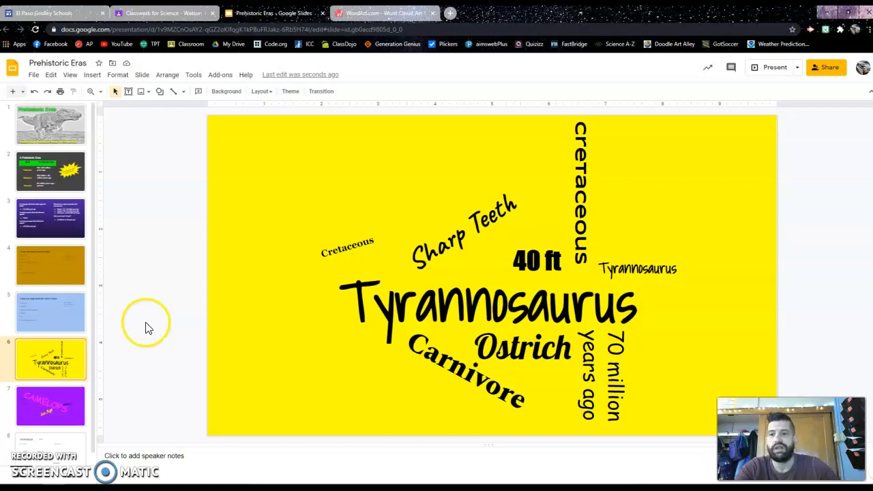
pyautogui.click(379, 13)
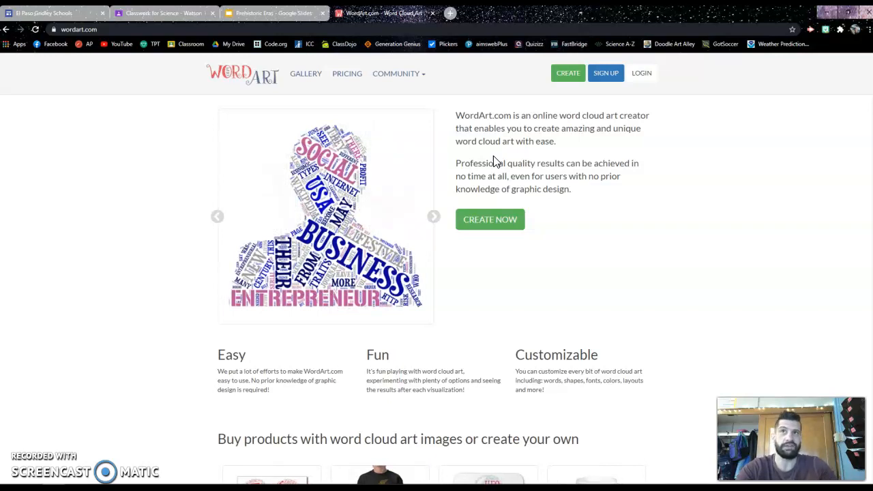
# Step: Create a new word cloud and open the Tyrannosaurus T. rex editor
pyautogui.click(434, 216)
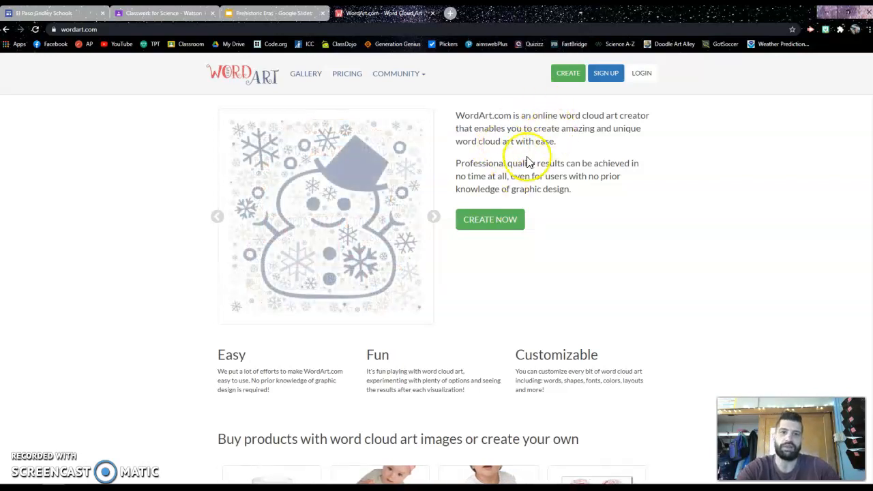
pyautogui.click(489, 219)
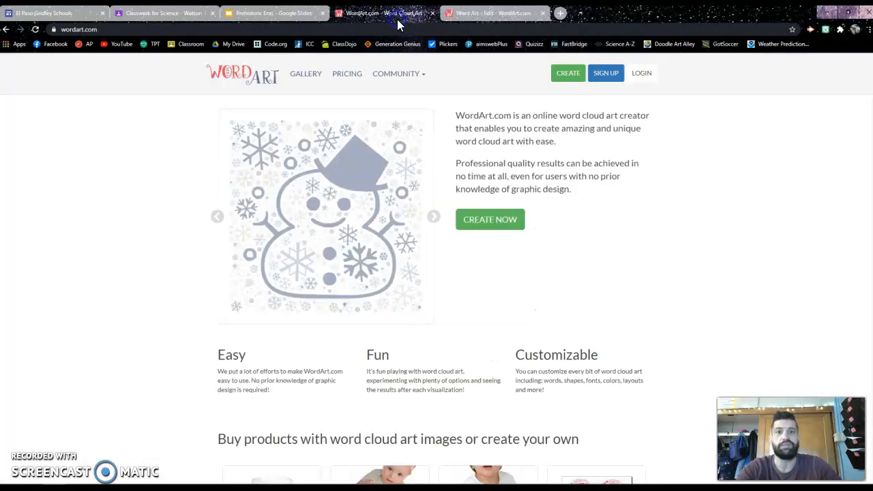
pyautogui.click(396, 73)
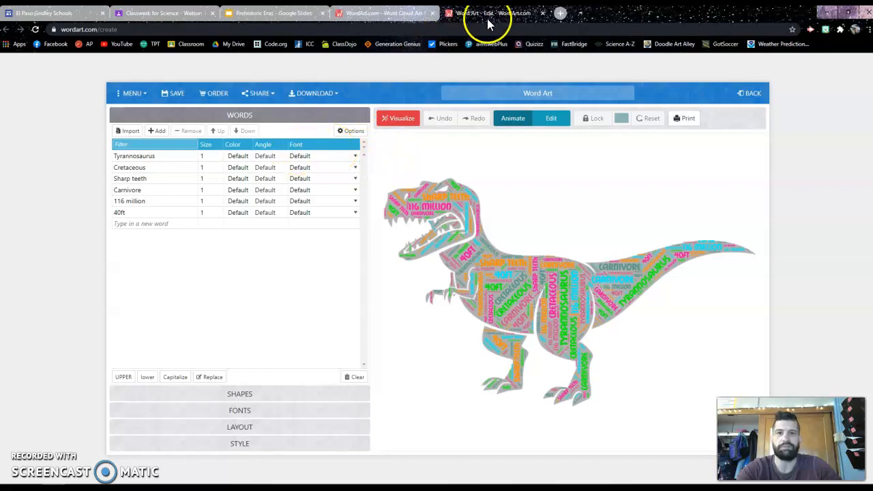
# Step: Clear all dinosaur words and try Visualize, triggering the empty-list warning
pyautogui.click(542, 13)
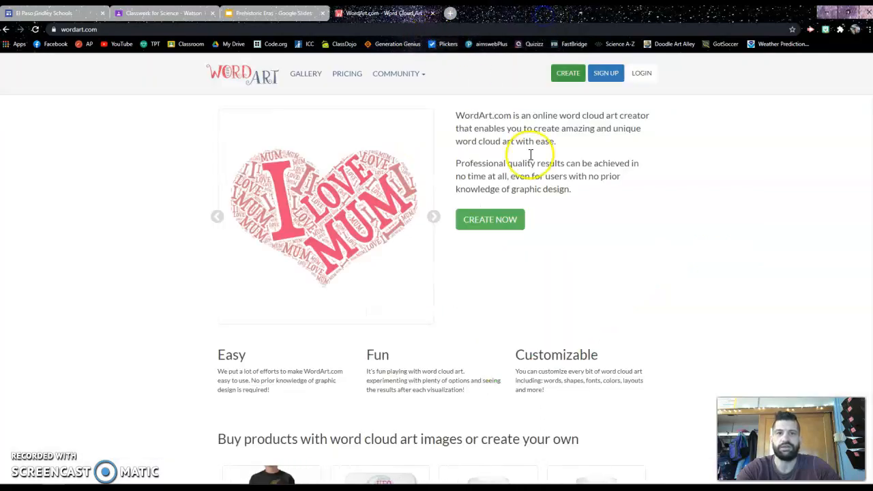
pyautogui.click(489, 219)
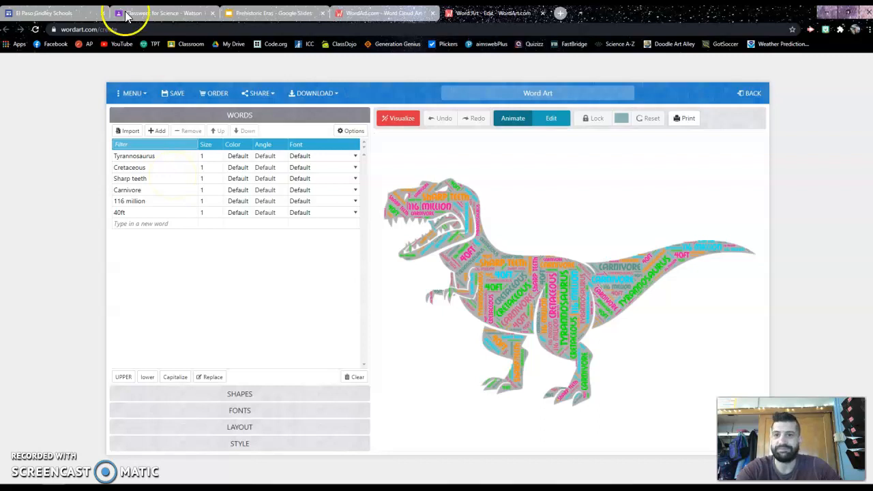
pyautogui.click(357, 376)
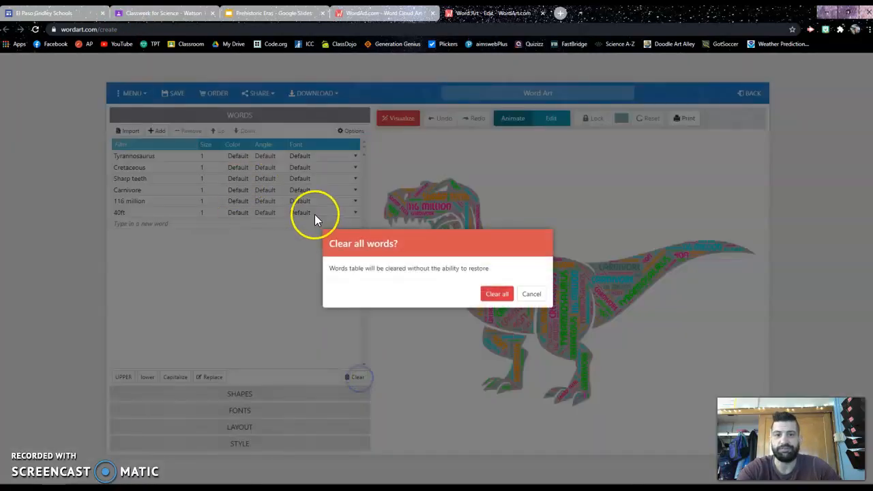
pyautogui.click(497, 294)
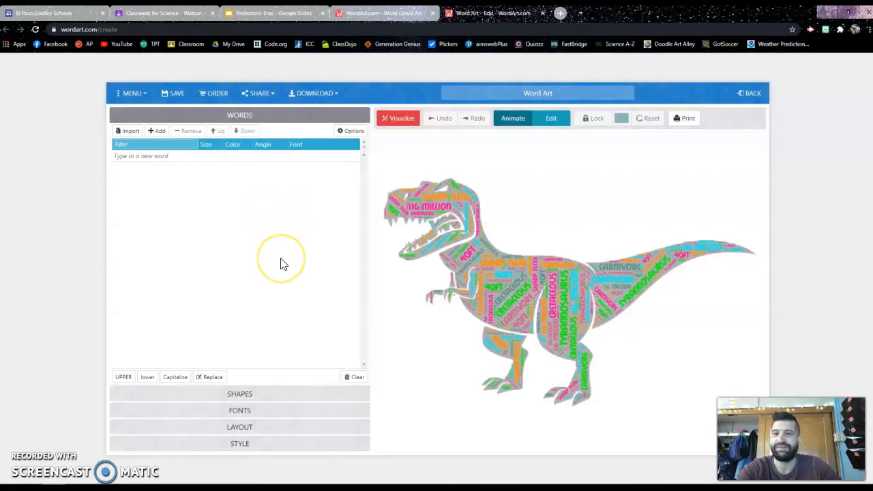
pyautogui.moveTo(391, 133)
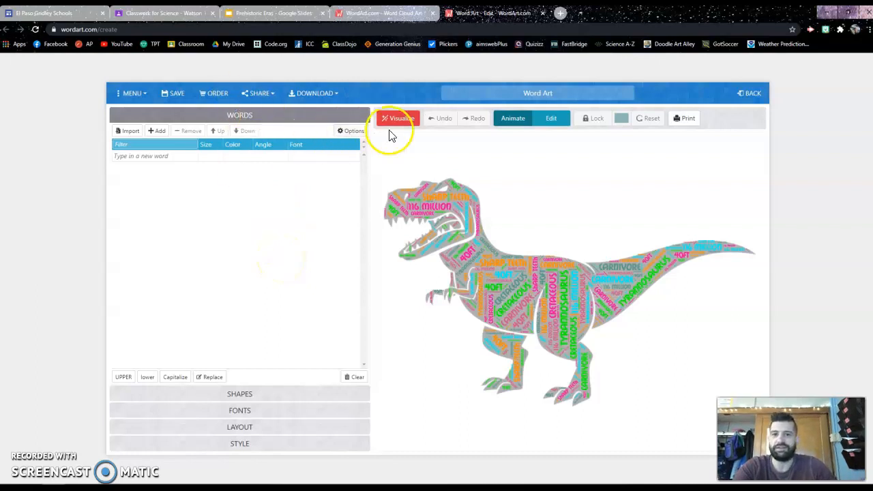
pyautogui.click(398, 118)
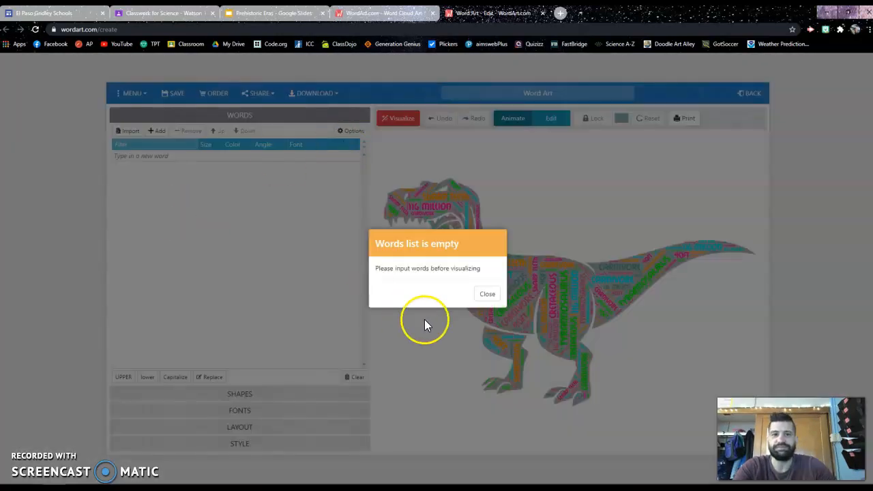
# Step: Dismiss the warning and add Triceratops, 3 horns, 10 ft tall and frill
pyautogui.click(487, 293)
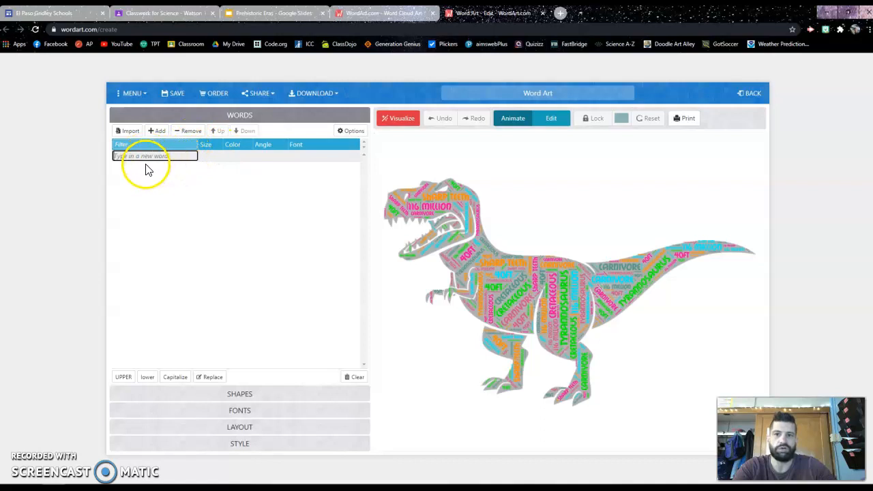
pyautogui.moveTo(140, 189)
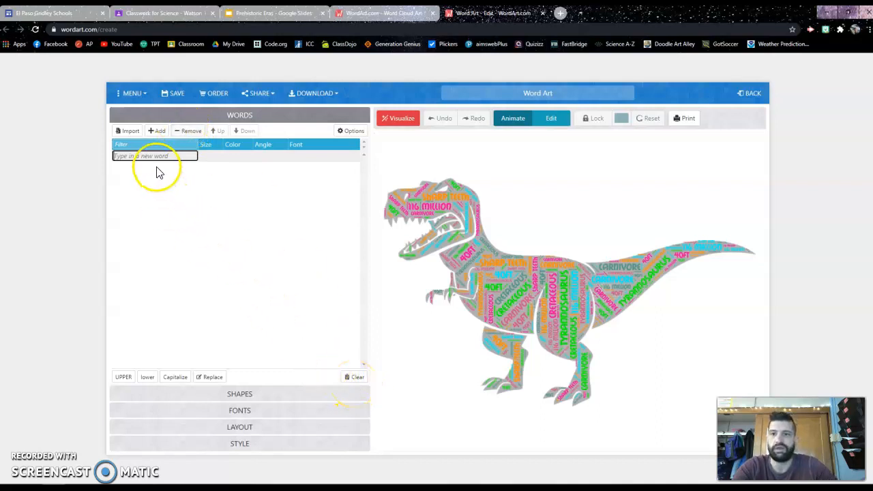
pyautogui.write('Triceratops')
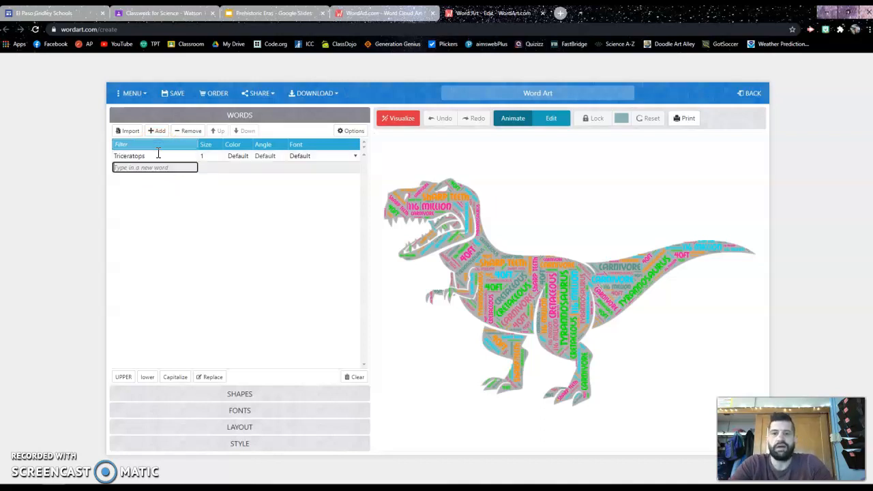
pyautogui.write('3 horns')
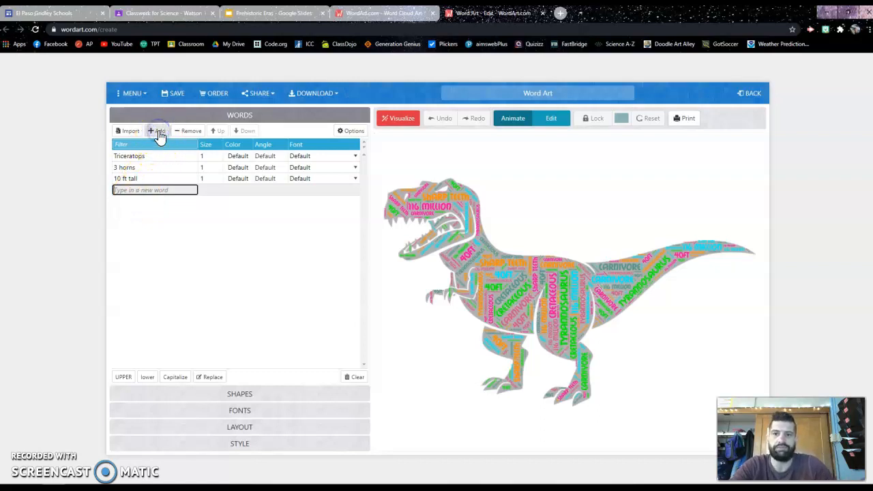
pyautogui.moveTo(153, 298)
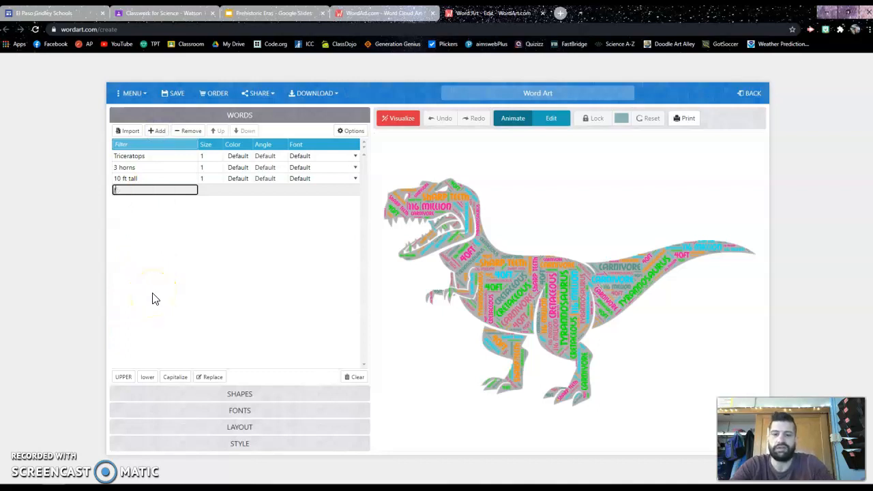
pyautogui.write('frill')
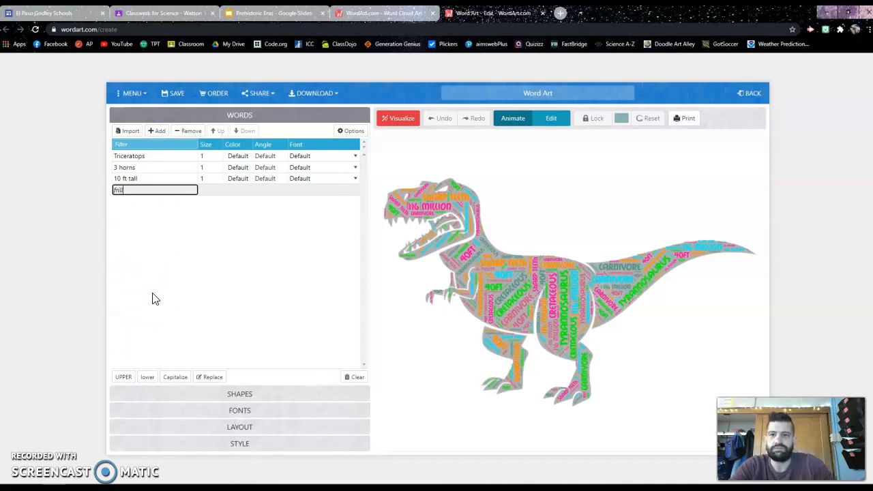
pyautogui.click(157, 131)
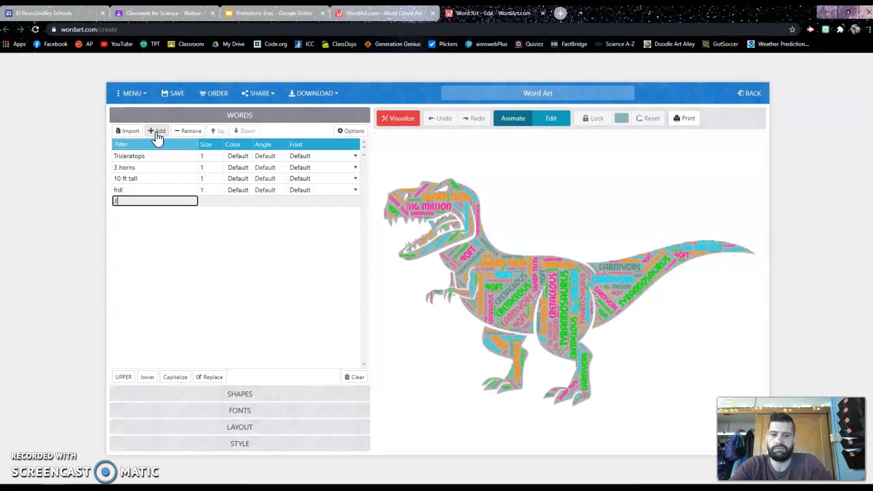
# Step: Add 30 ft long, Cretaceous and Herbivore, correcting a Herbivore typo
pyautogui.write('30 ft long')
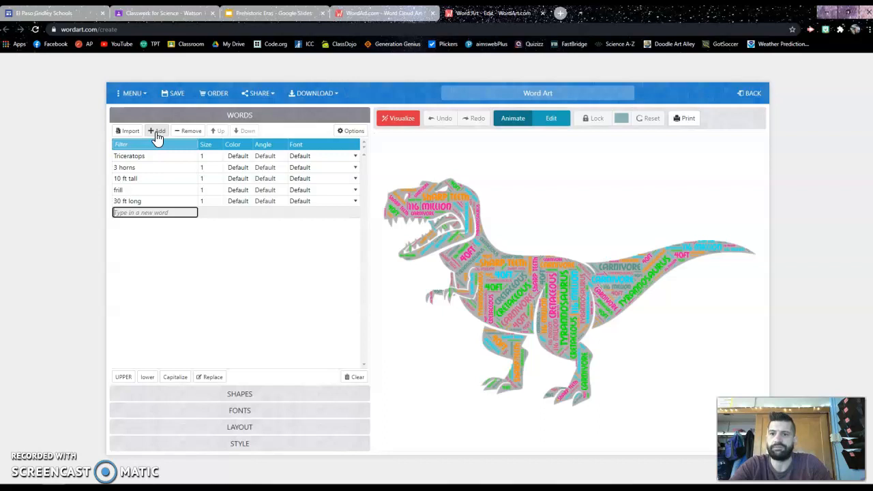
pyautogui.write('Cretaceous')
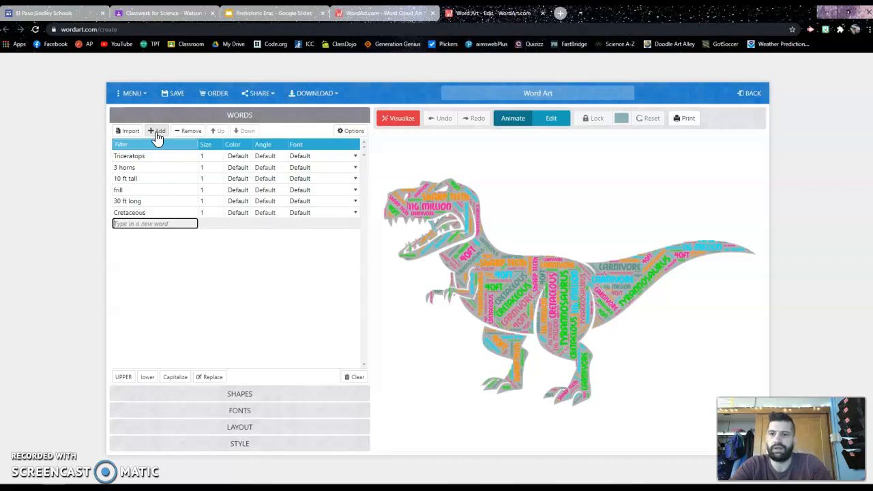
pyautogui.write('Herbivore')
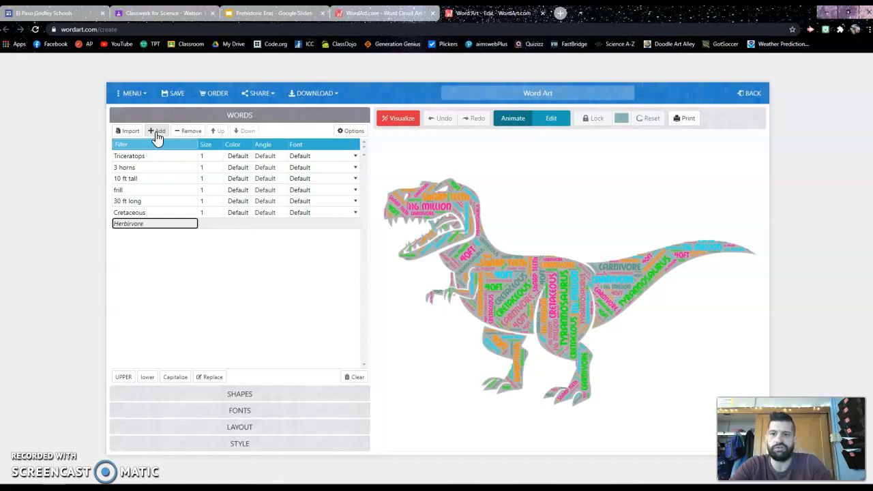
pyautogui.press('Backspace')
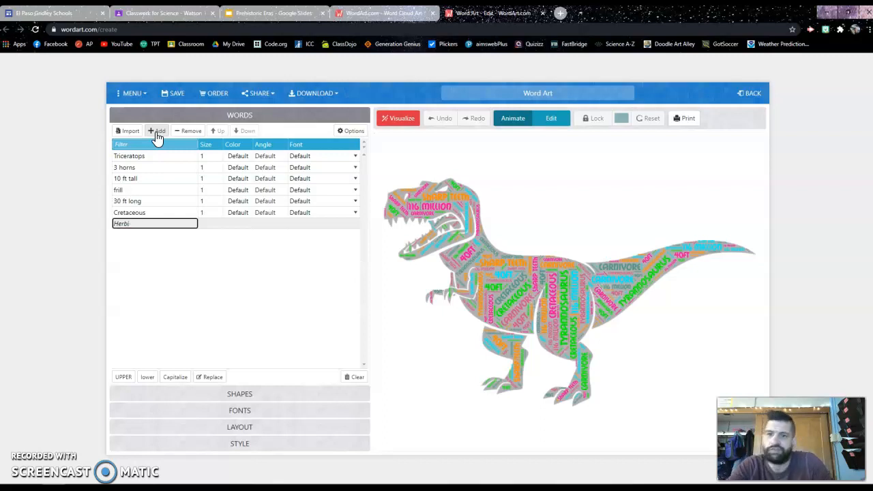
pyautogui.write('vore')
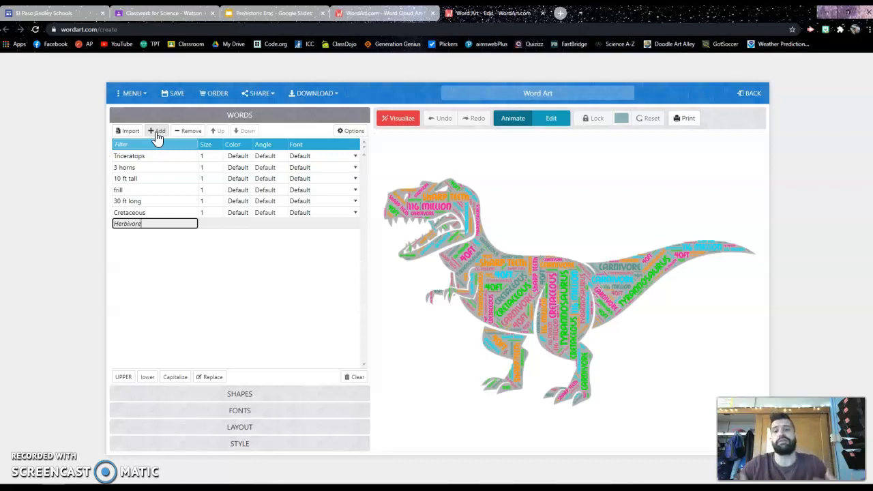
pyautogui.moveTo(288, 298)
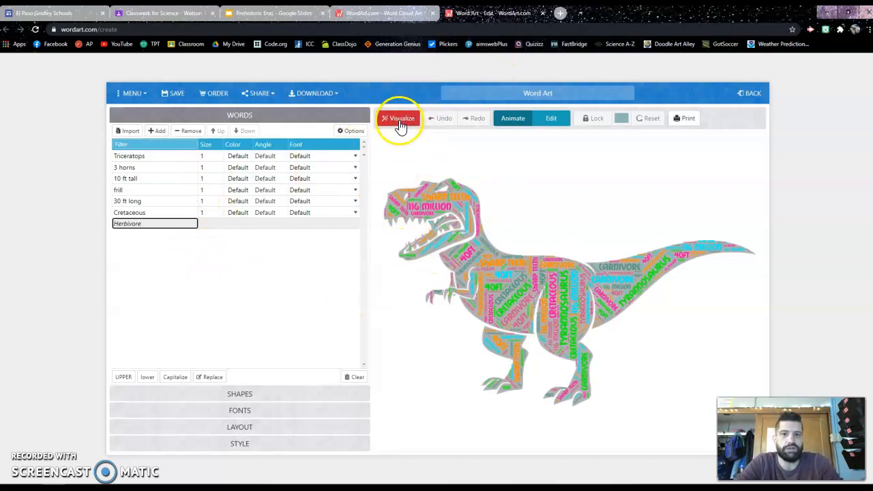
# Step: Rebuild the T. rex cloud using the Triceratops fact words
pyautogui.click(399, 118)
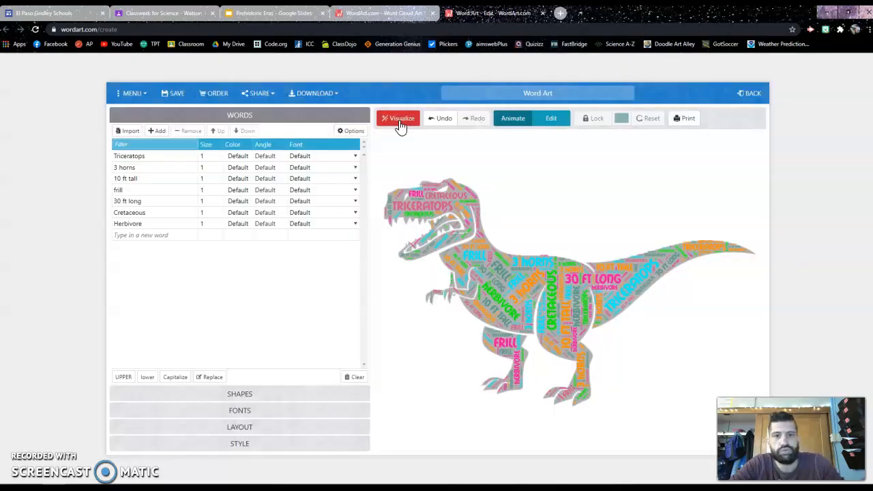
pyautogui.click(398, 118)
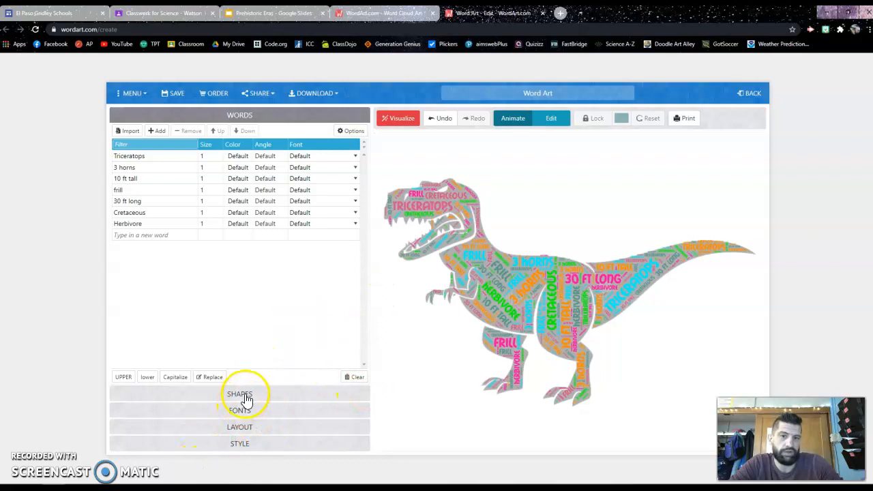
pyautogui.moveTo(240, 394)
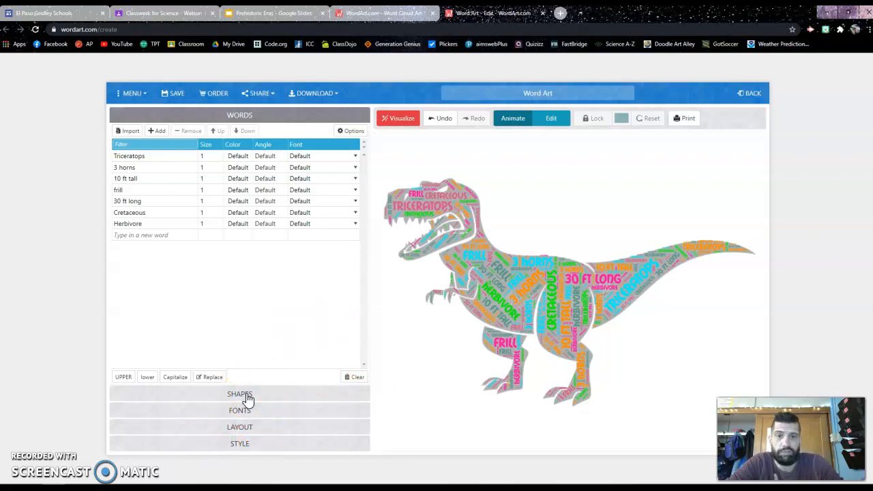
# Step: Browse the Nature and Clouds shape categories and pick the fireball shape
pyautogui.click(240, 394)
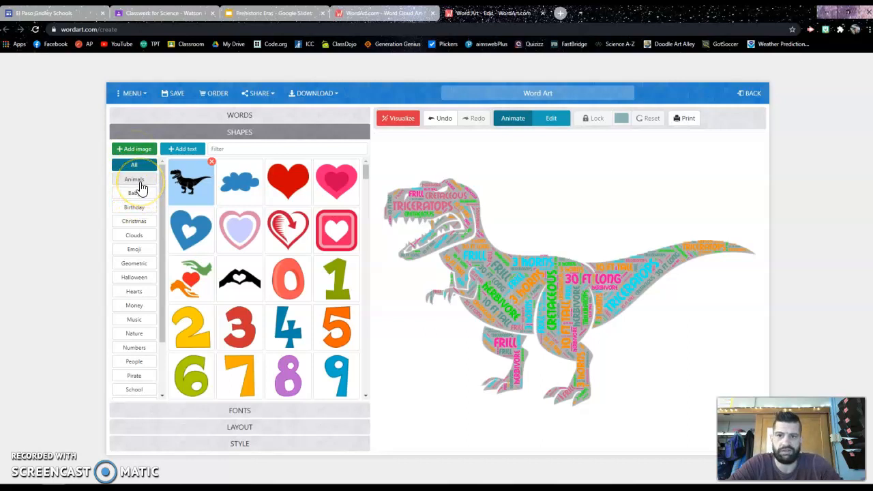
pyautogui.click(134, 333)
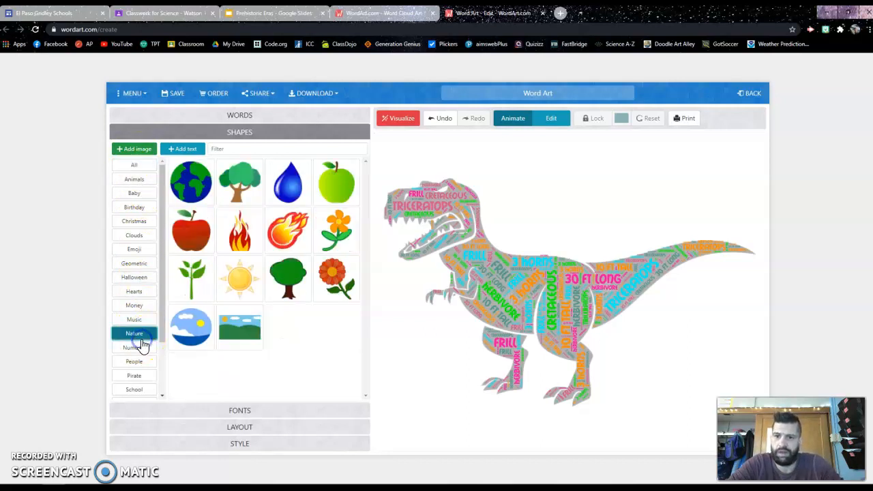
pyautogui.moveTo(287, 230)
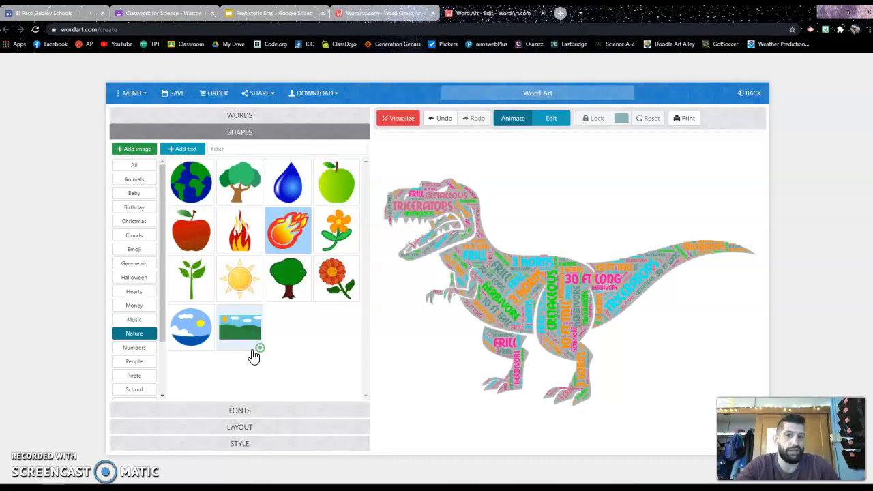
pyautogui.moveTo(321, 355)
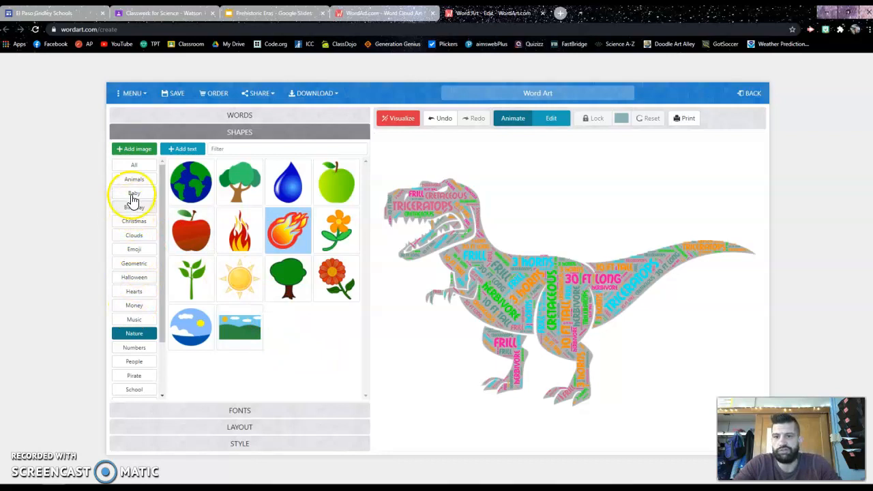
pyautogui.click(133, 236)
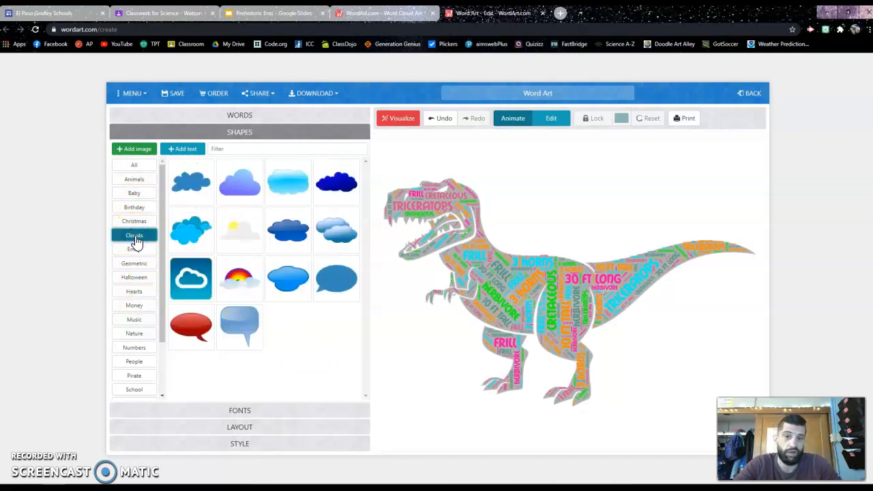
pyautogui.moveTo(134, 348)
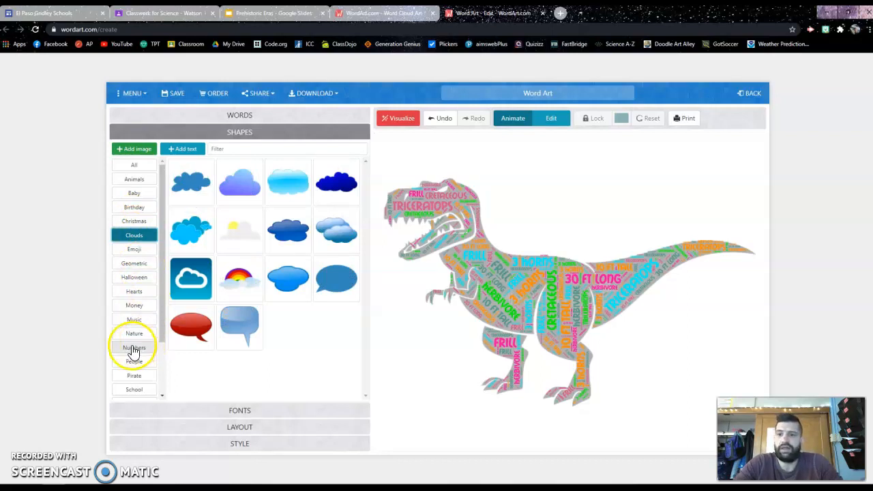
pyautogui.click(133, 334)
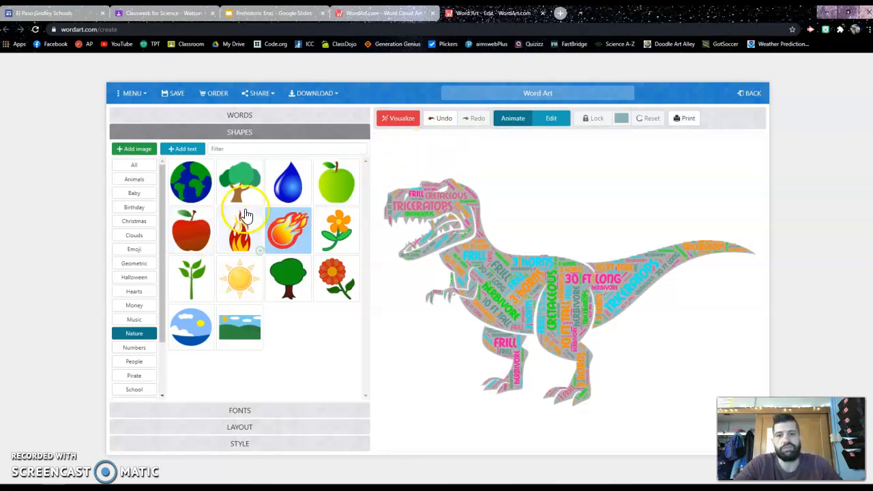
pyautogui.moveTo(406, 94)
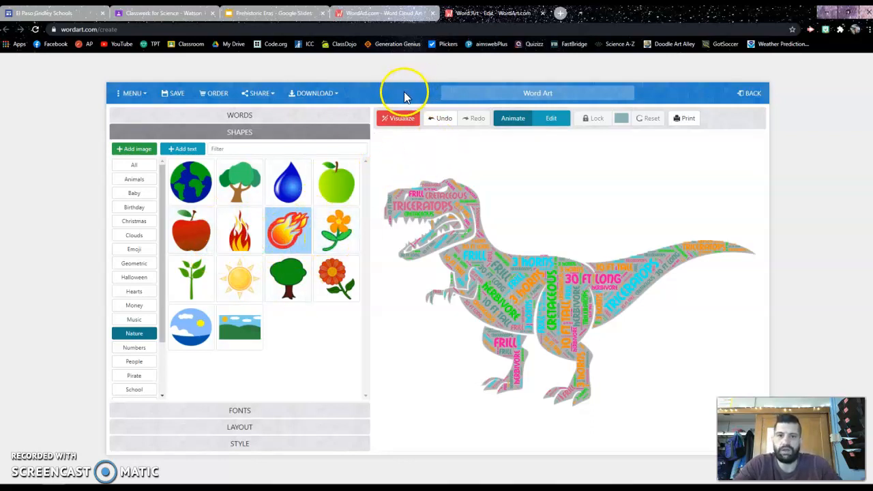
# Step: Render the Triceratops words into the red-and-yellow fireball shape
pyautogui.click(399, 118)
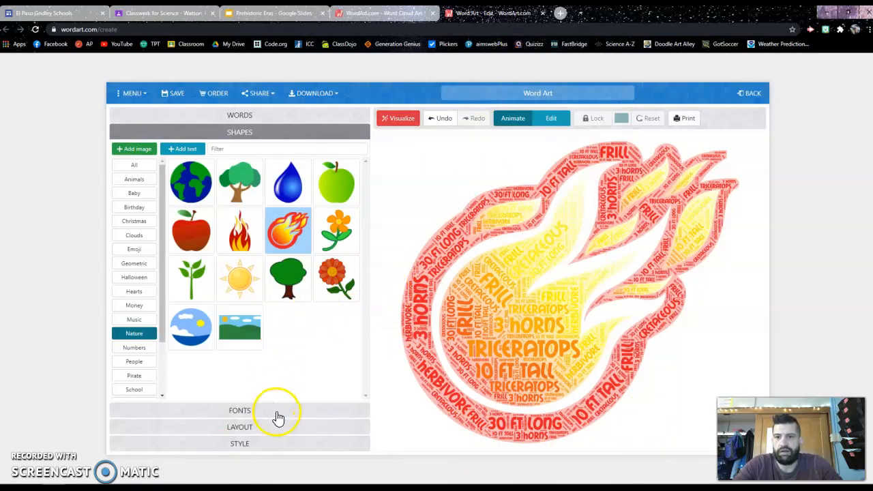
# Step: Browse the fonts list, pick Miltonian Tattoo and visualize the cloud again
pyautogui.click(239, 410)
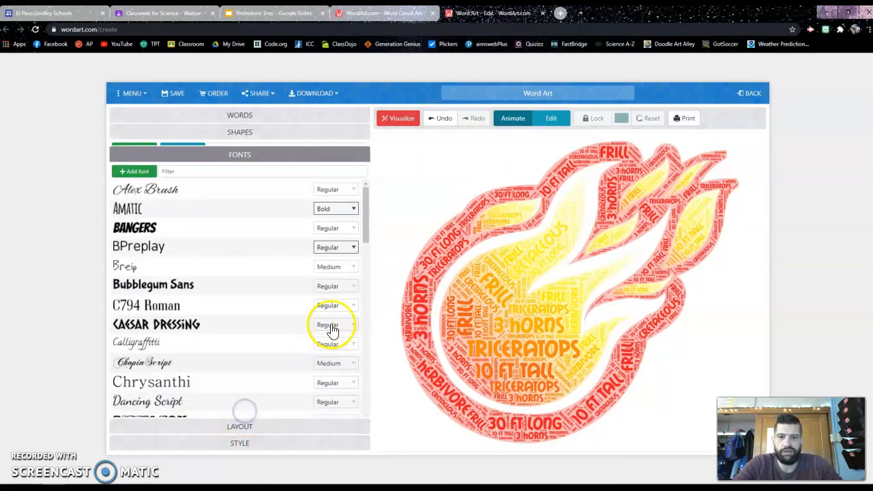
pyautogui.scroll(-3)
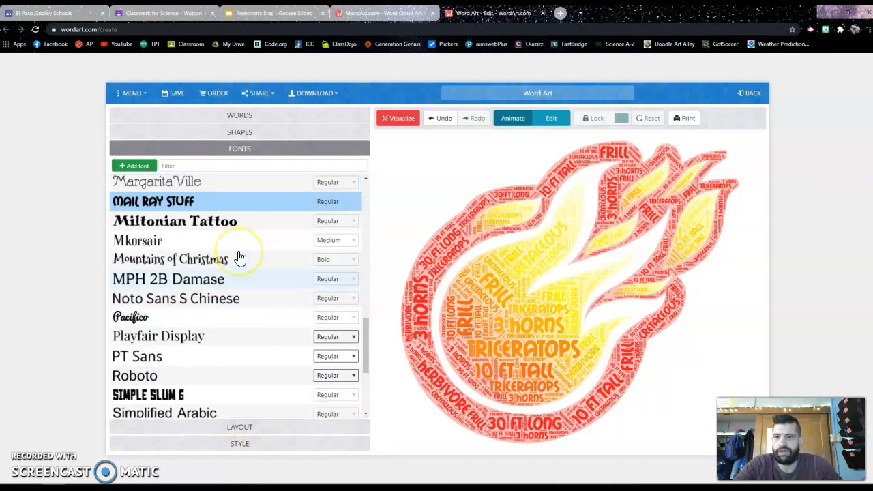
pyautogui.scroll(-3)
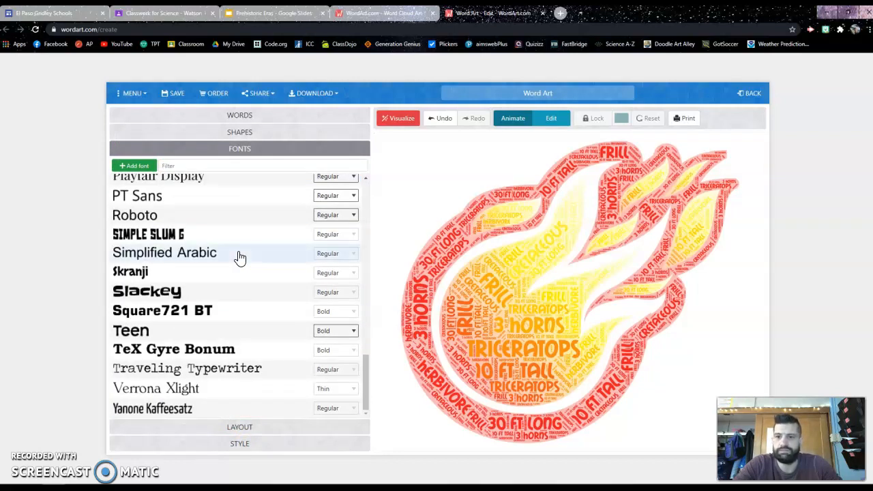
pyautogui.scroll(3)
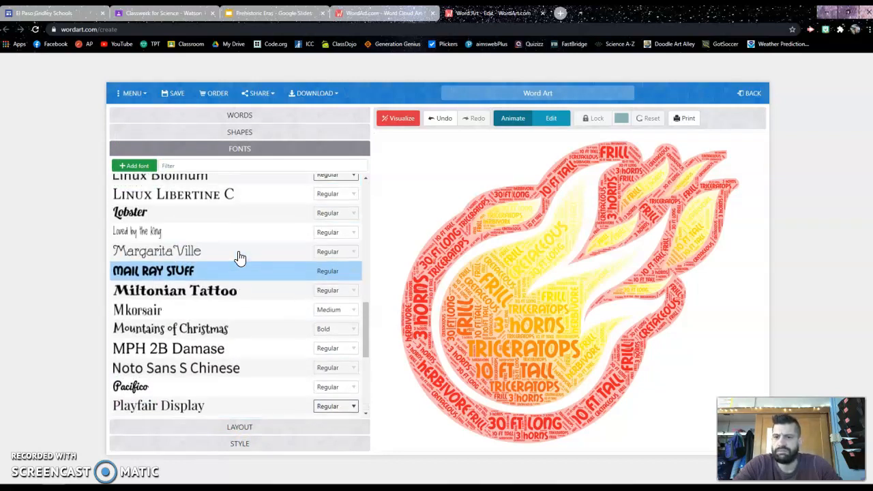
pyautogui.scroll(3)
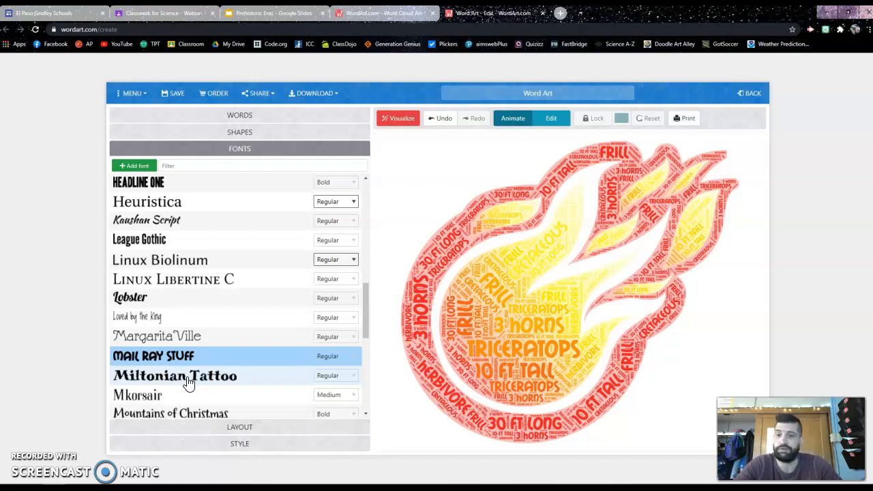
pyautogui.click(175, 375)
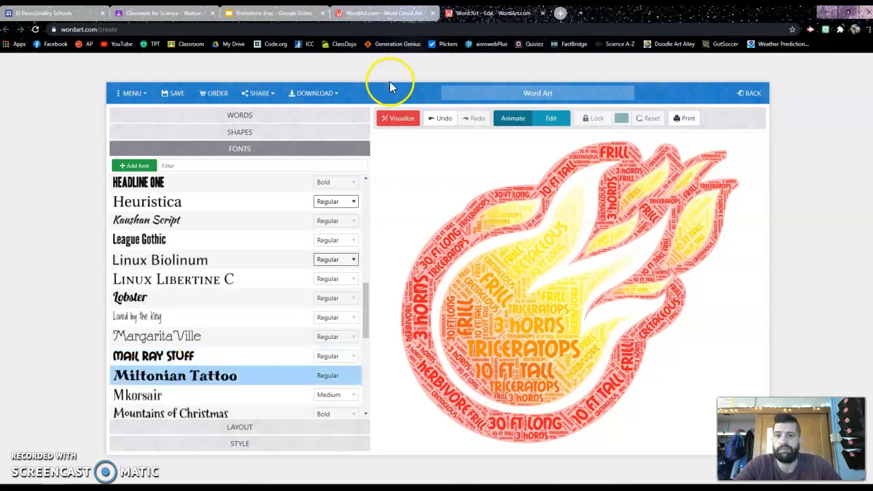
pyautogui.click(399, 118)
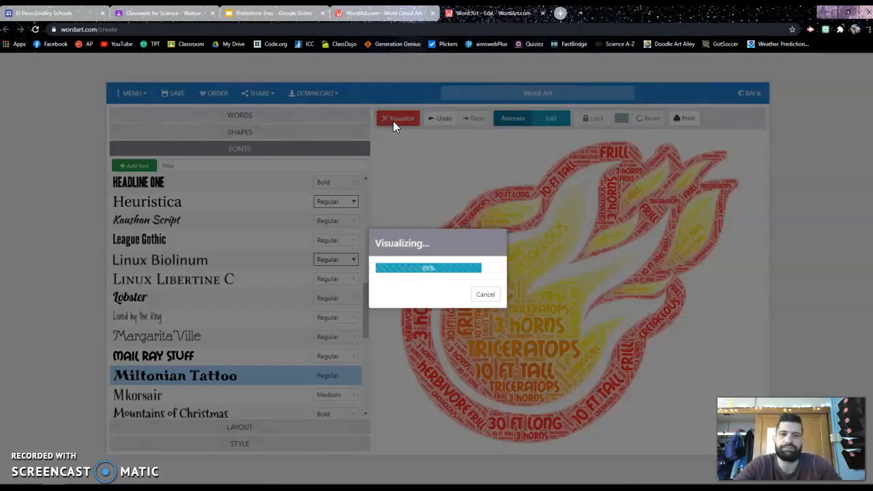
pyautogui.moveTo(304, 283)
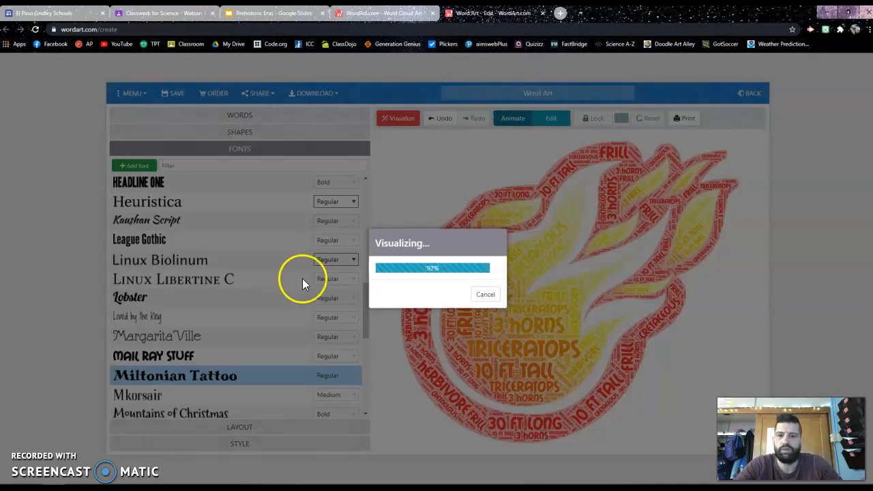
pyautogui.moveTo(247, 423)
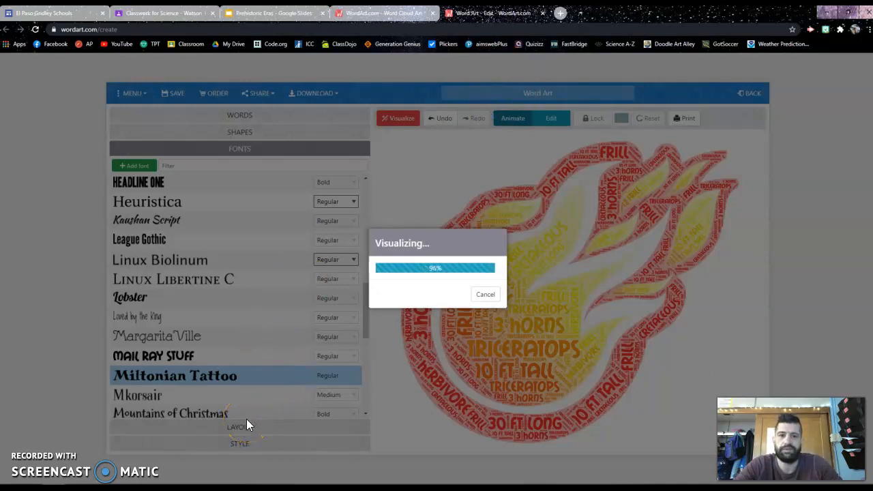
pyautogui.moveTo(529, 389)
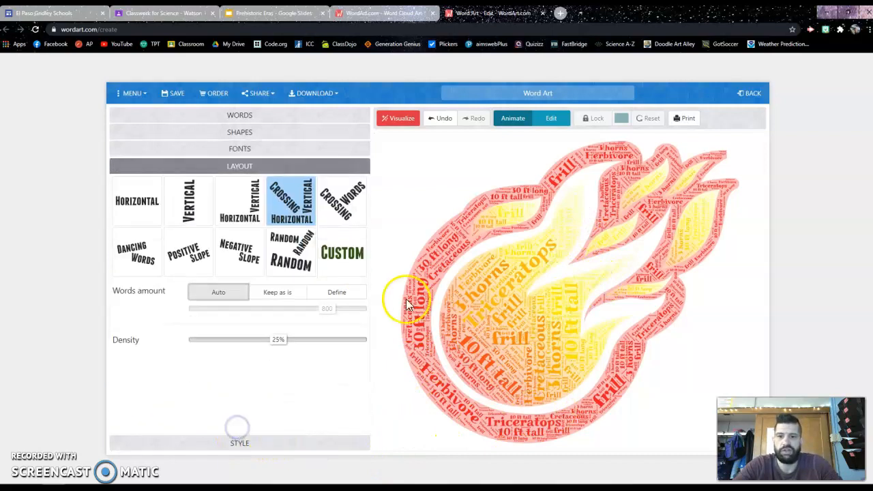
# Step: Keep a random layout and bring up the Style colour settings
pyautogui.click(292, 253)
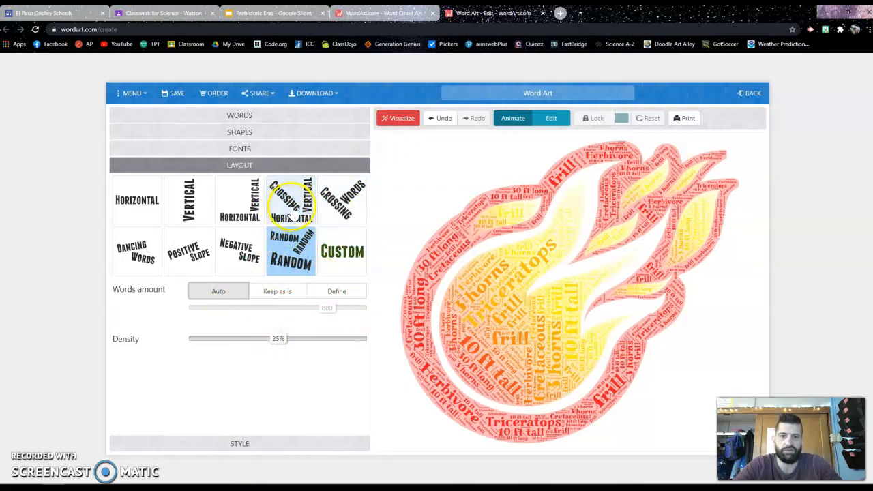
pyautogui.click(239, 181)
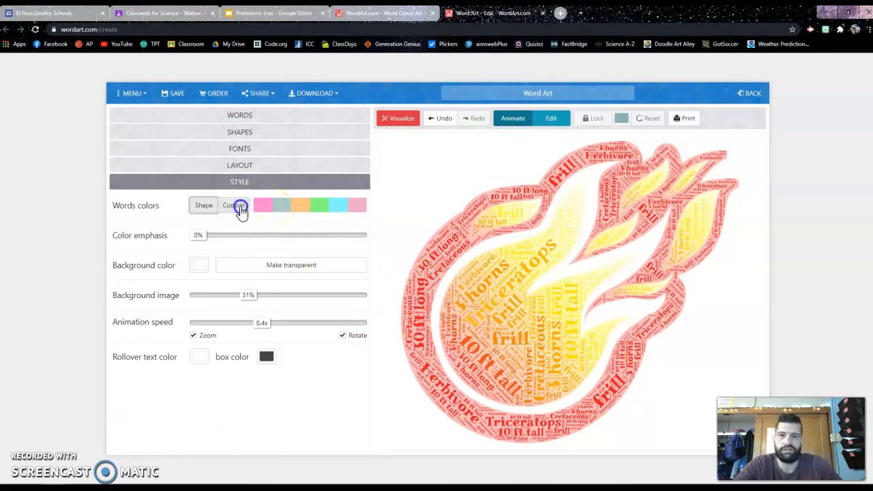
# Step: Switch Words colors to Custom and open the word colour customization palette
pyautogui.click(233, 205)
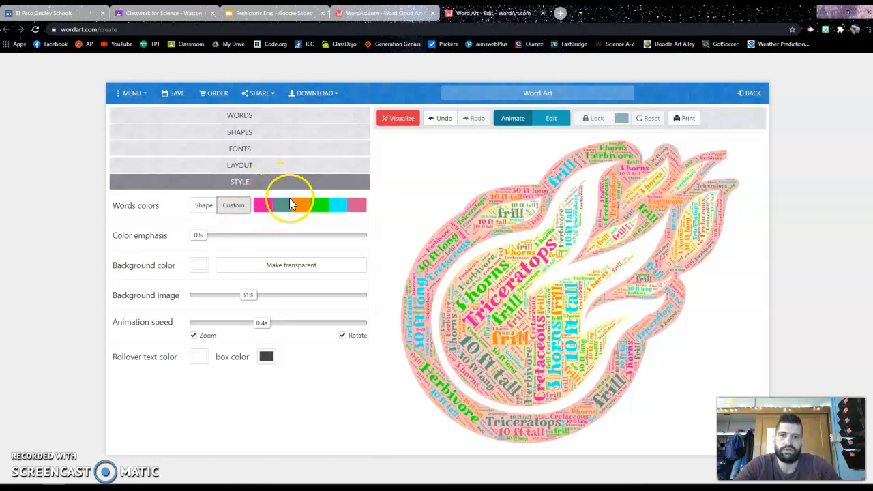
pyautogui.click(290, 205)
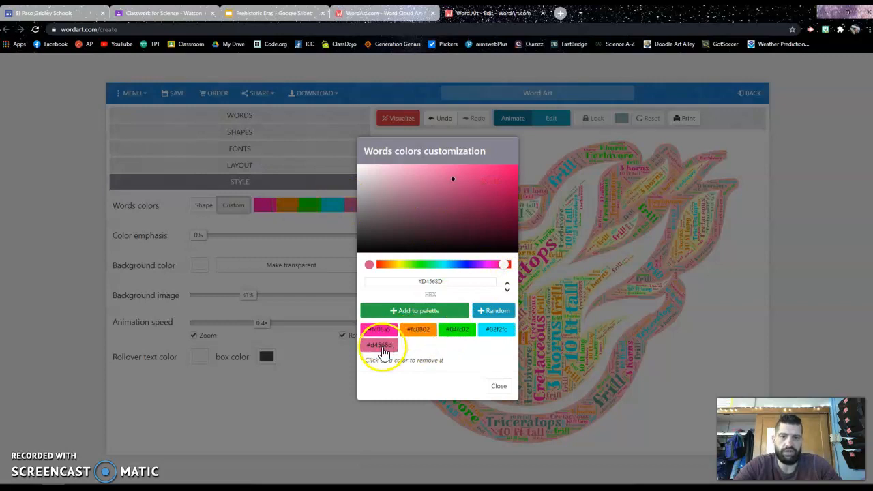
# Step: Replace the dusty pink #D4568D with vivid blue #2503F1 in the word palette
pyautogui.click(423, 264)
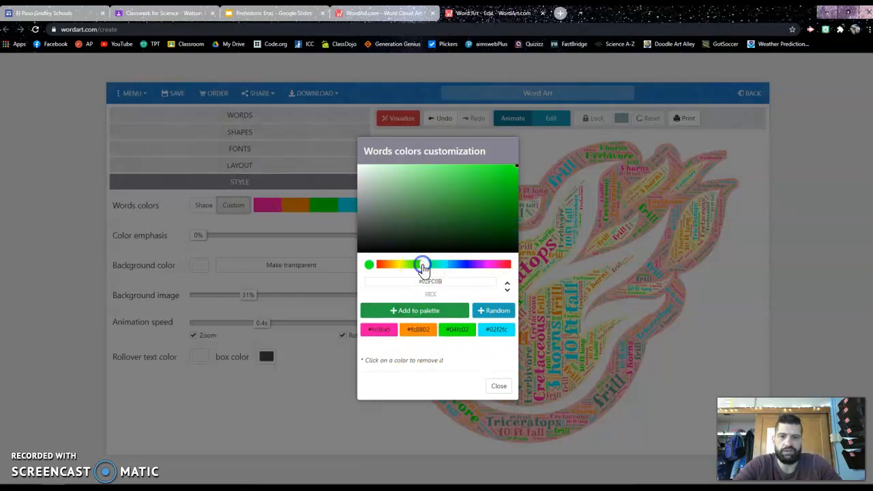
pyautogui.moveTo(423, 265); pyautogui.dragTo(471, 264)
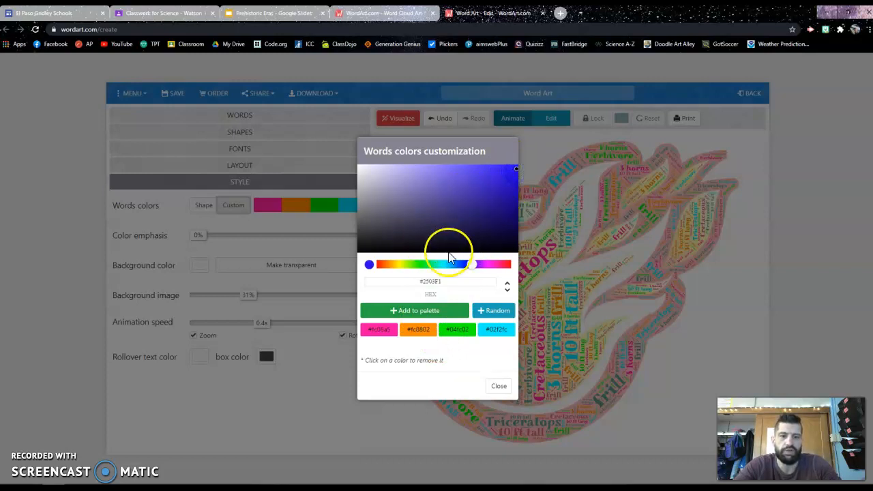
pyautogui.click(414, 310)
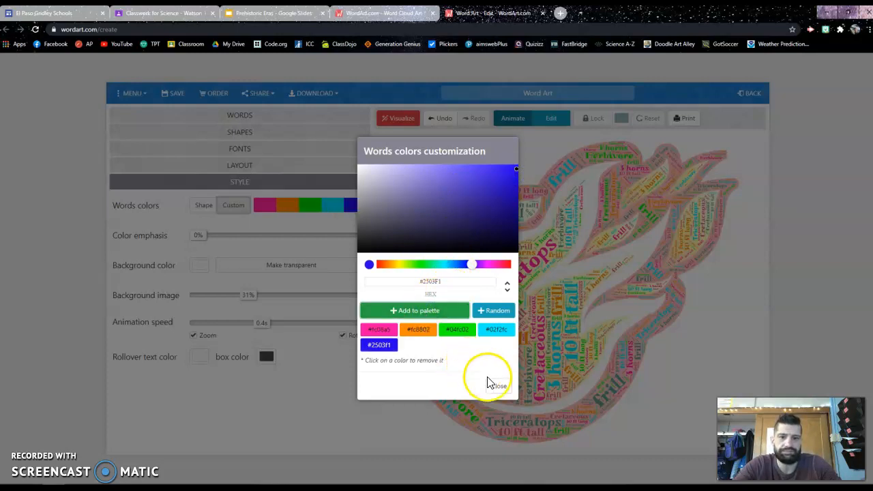
pyautogui.click(500, 386)
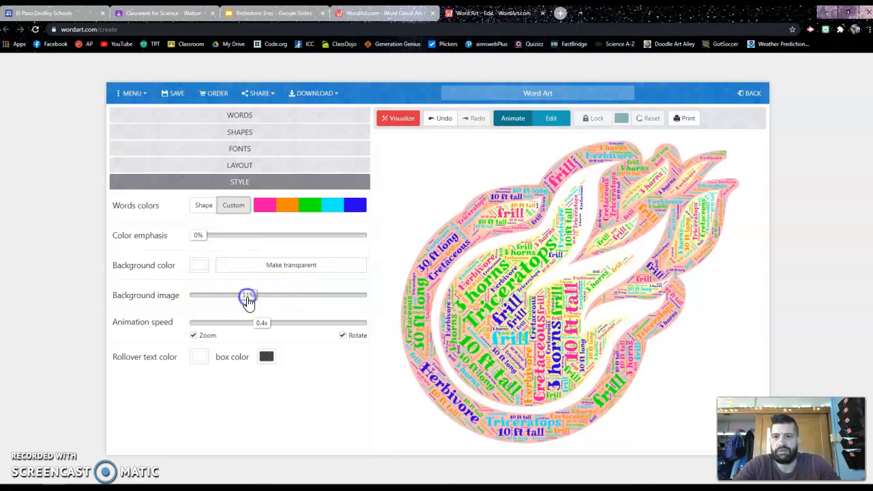
pyautogui.moveTo(200, 242)
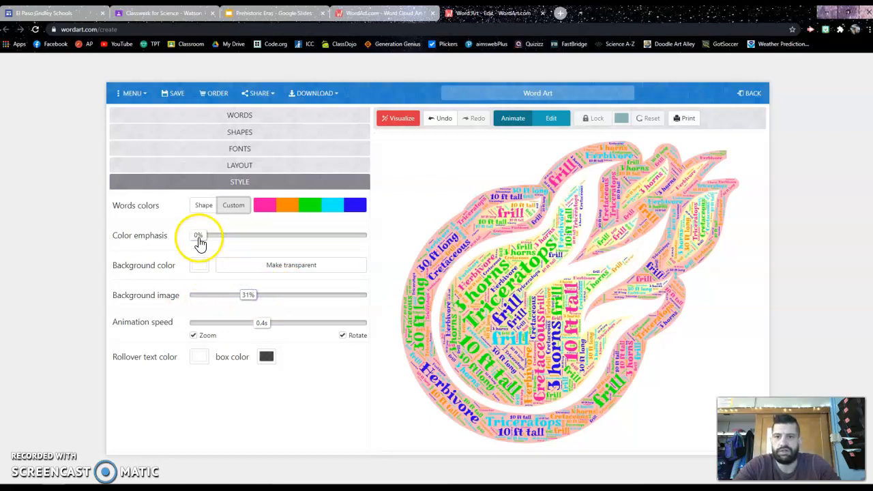
# Step: Try Color emphasis from none to full, finally settling at 25%
pyautogui.moveTo(198, 234); pyautogui.dragTo(369, 235)
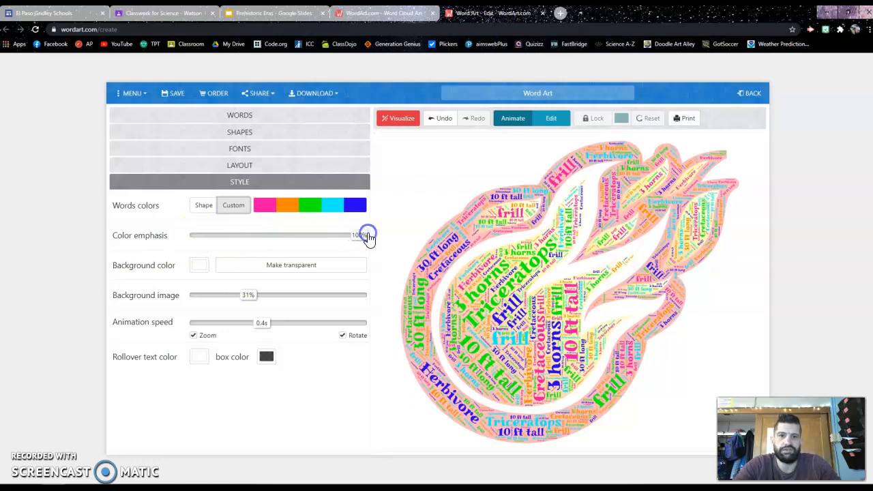
pyautogui.moveTo(368, 235); pyautogui.dragTo(308, 234)
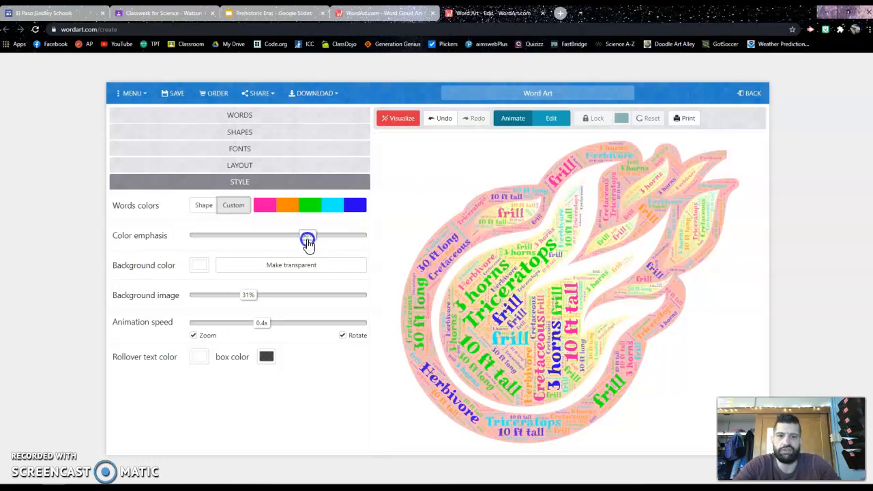
pyautogui.moveTo(307, 235); pyautogui.dragTo(198, 235)
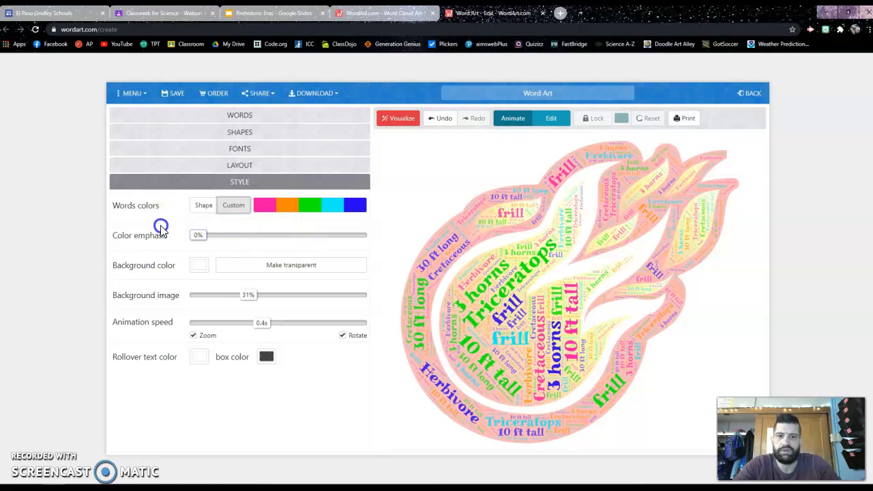
pyautogui.moveTo(198, 234); pyautogui.dragTo(366, 235)
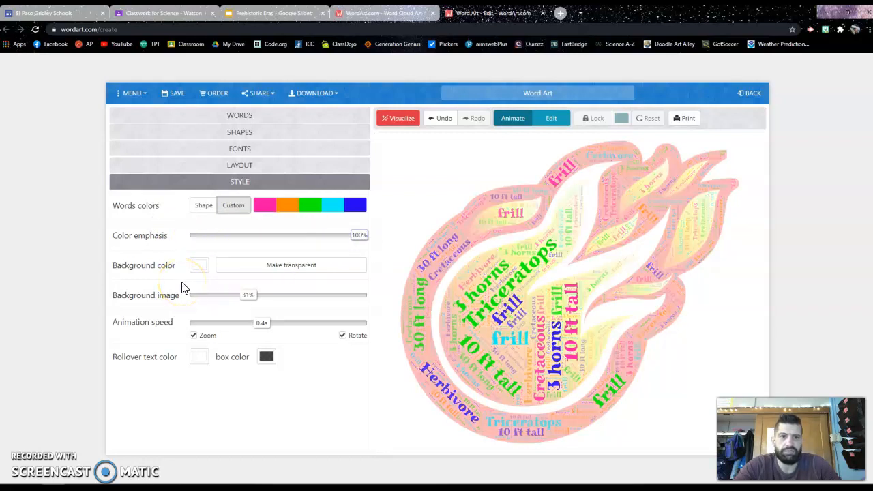
pyautogui.moveTo(284, 240)
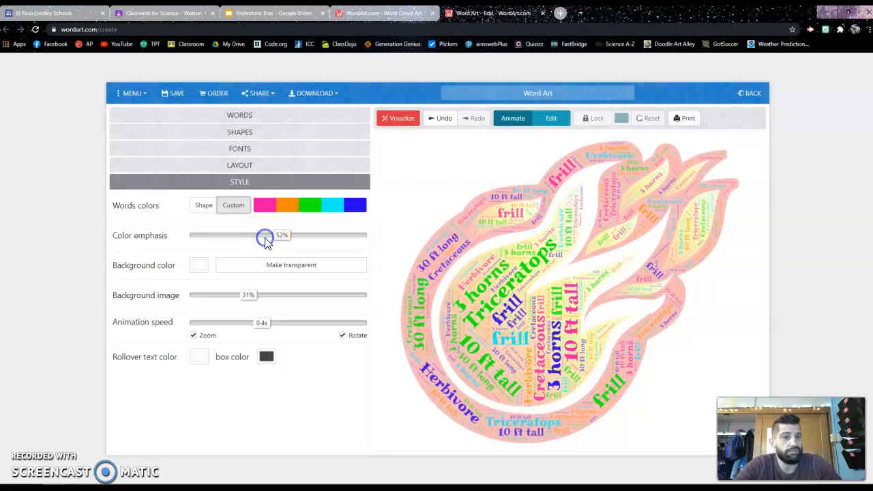
pyautogui.moveTo(265, 237); pyautogui.dragTo(239, 237)
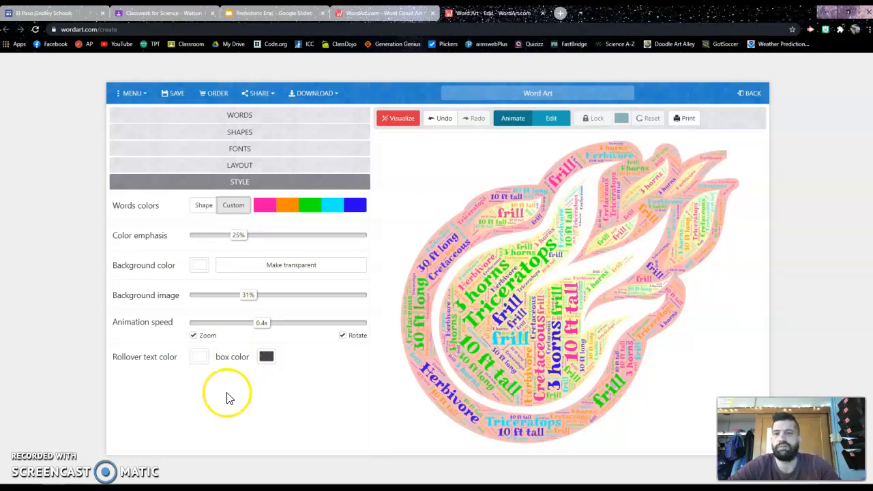
# Step: Compare the Download and Share menus, dismiss the sign-up prompt, ending on Share options
pyautogui.click(257, 93)
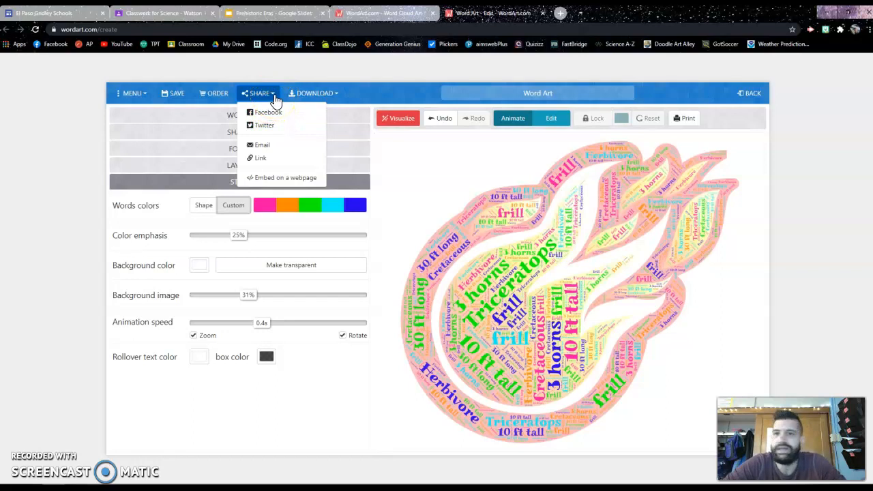
pyautogui.moveTo(218, 93)
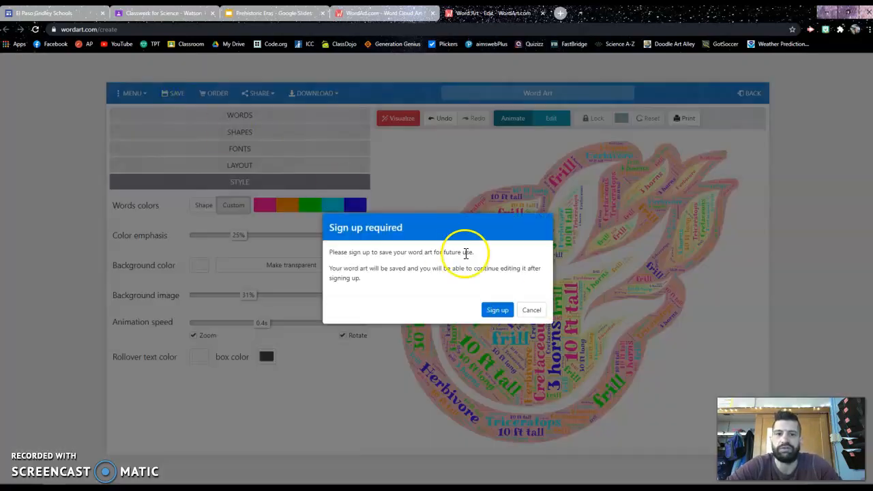
pyautogui.click(532, 310)
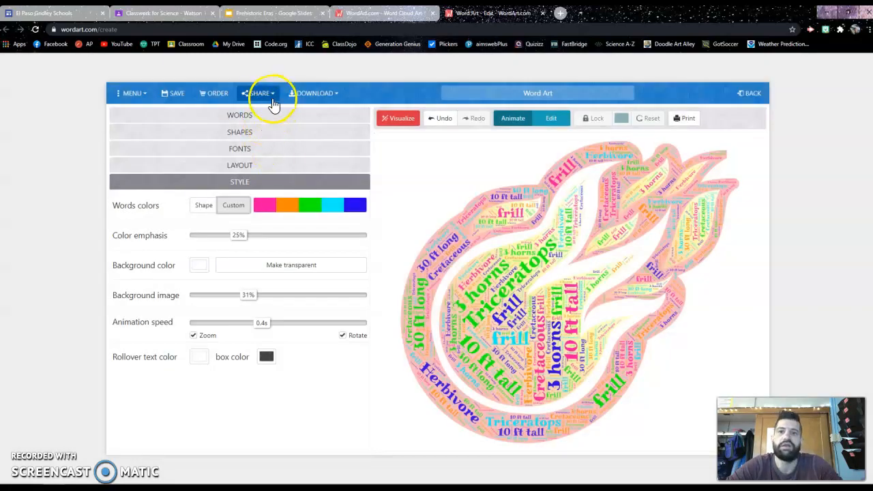
pyautogui.click(313, 93)
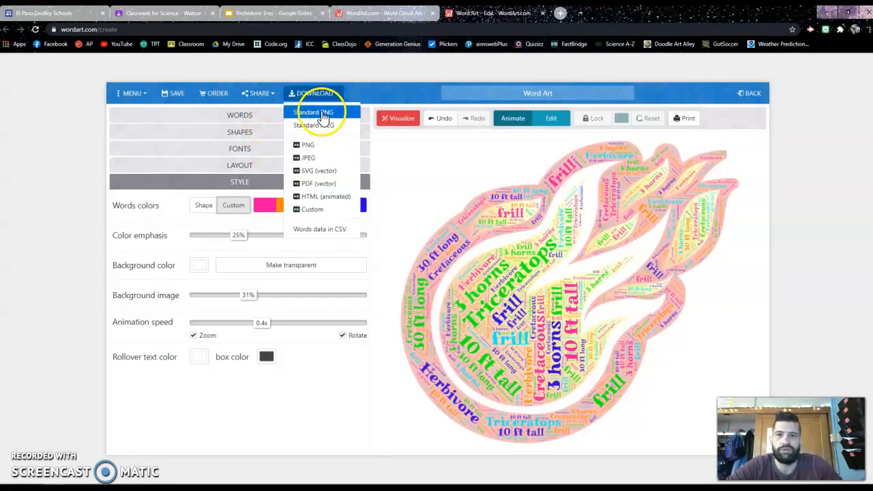
pyautogui.moveTo(320, 125)
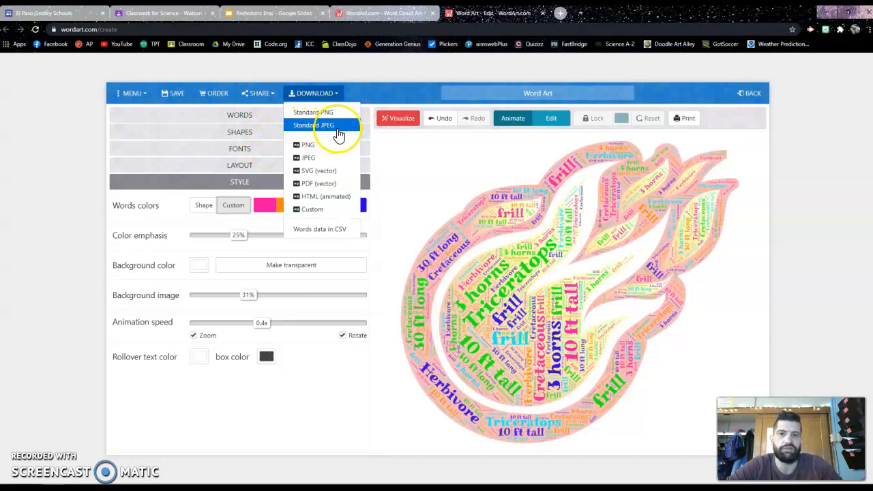
pyautogui.moveTo(277, 95)
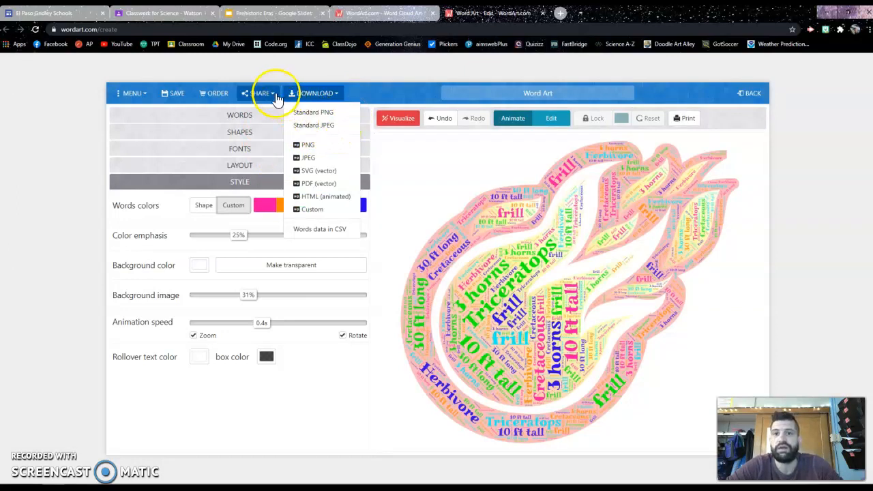
pyautogui.click(257, 93)
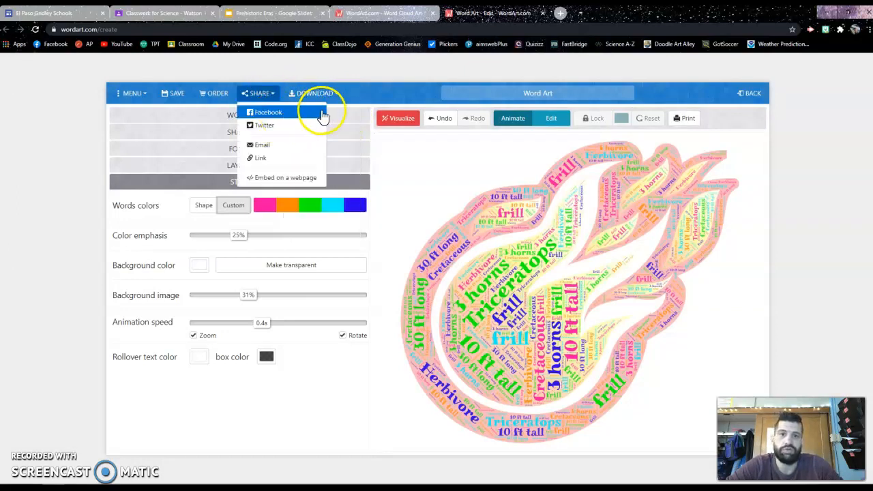
pyautogui.click(314, 93)
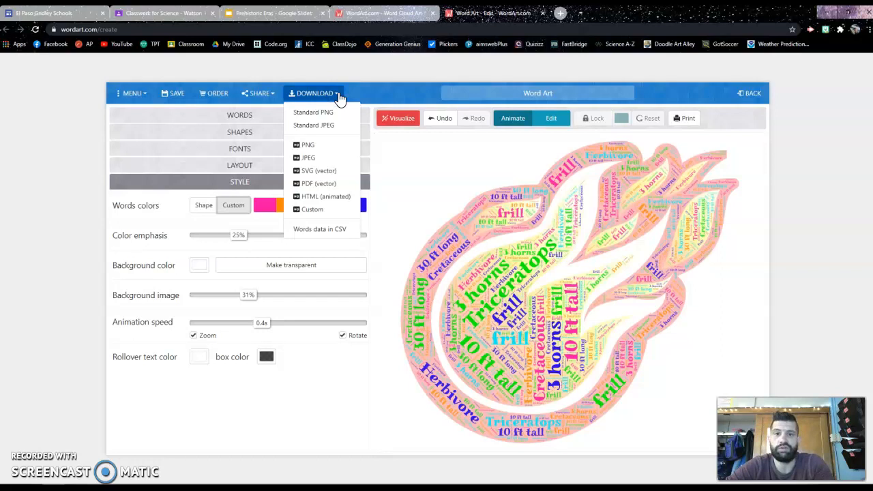
pyautogui.click(258, 93)
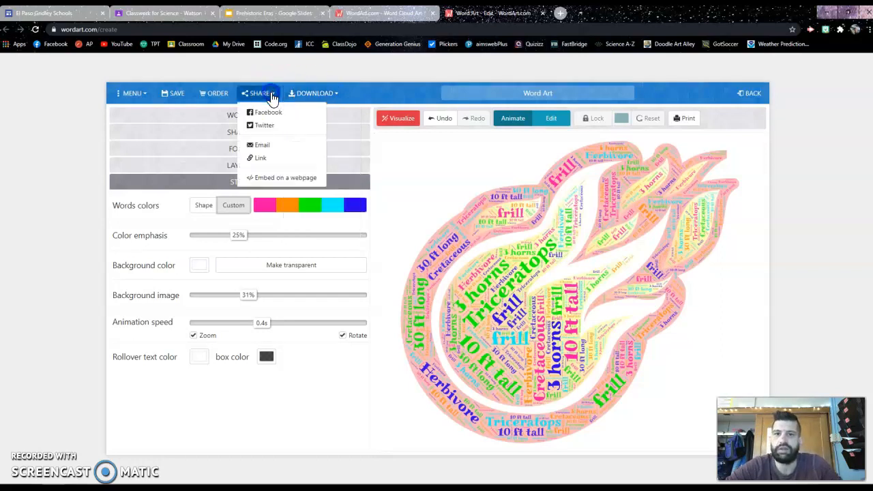
pyautogui.moveTo(262, 144)
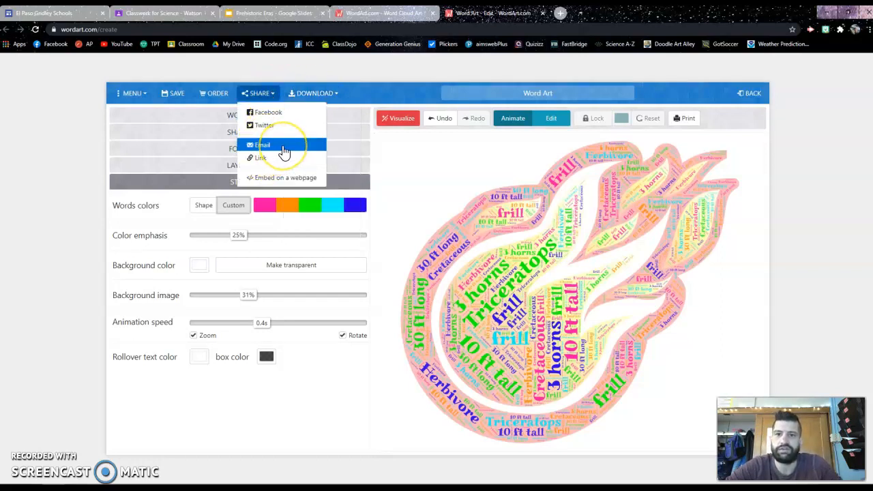
pyautogui.click(263, 145)
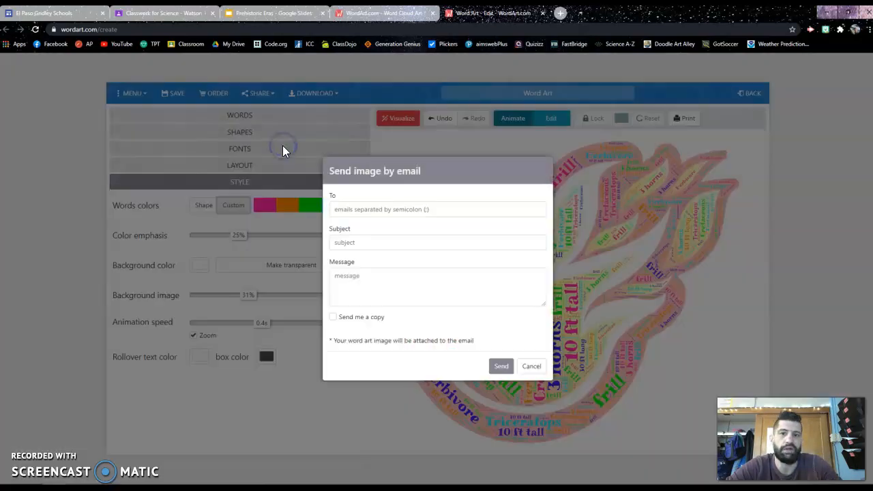
pyautogui.click(437, 209)
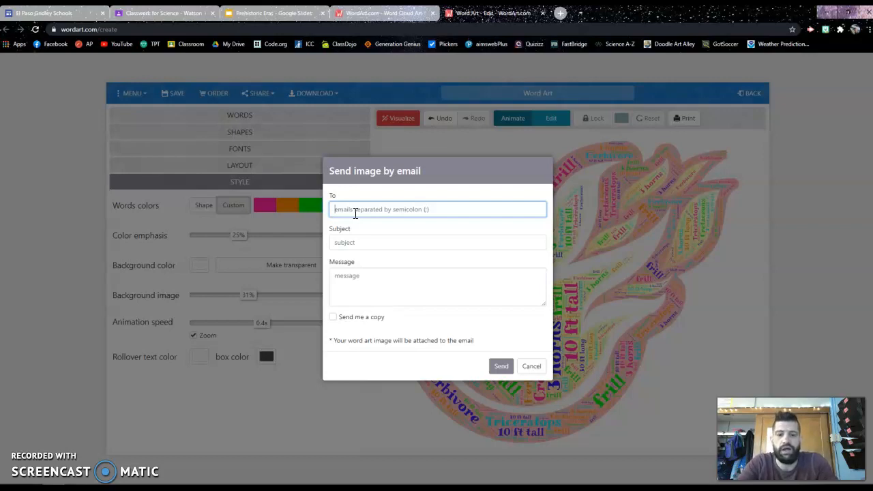
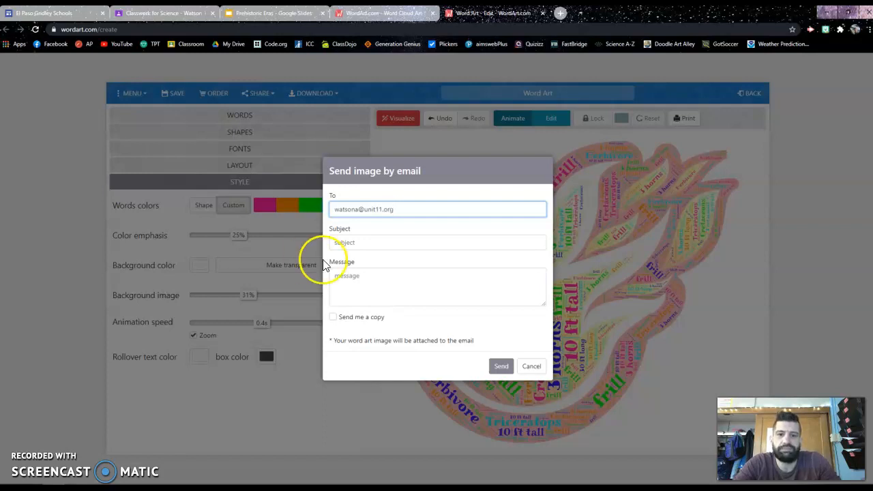
pyautogui.click(437, 242)
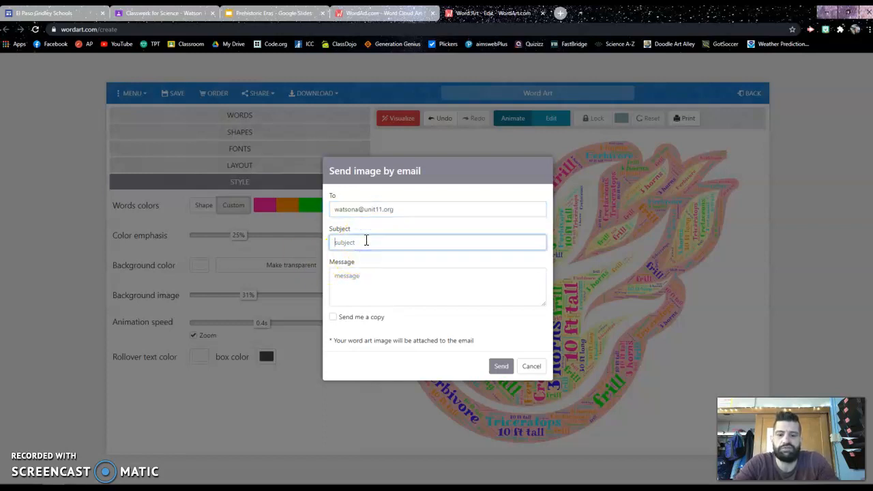
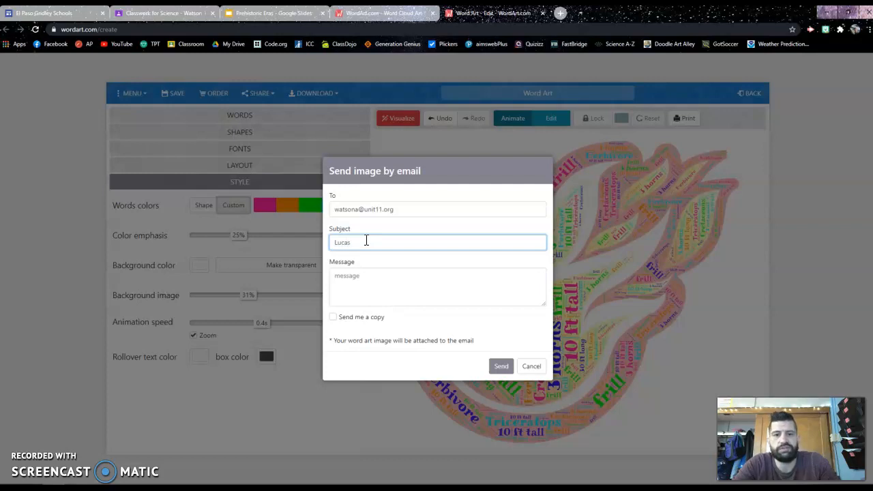
pyautogui.click(436, 287)
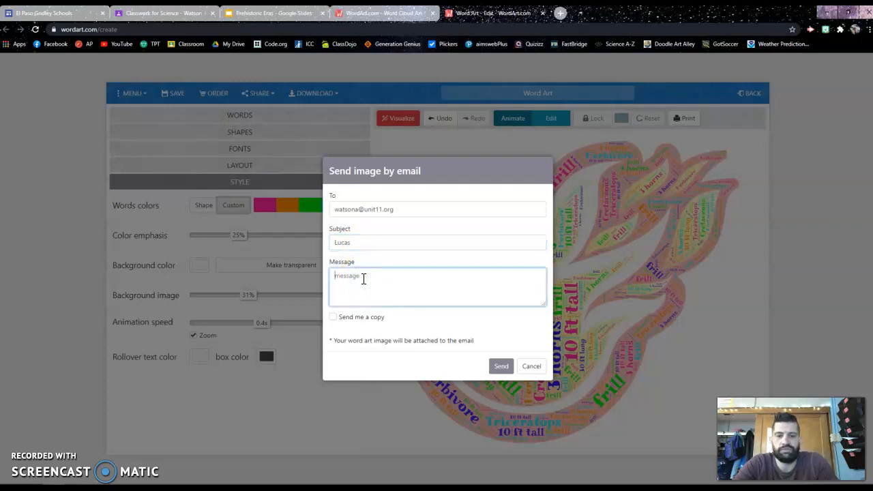
pyautogui.write('Word Art')
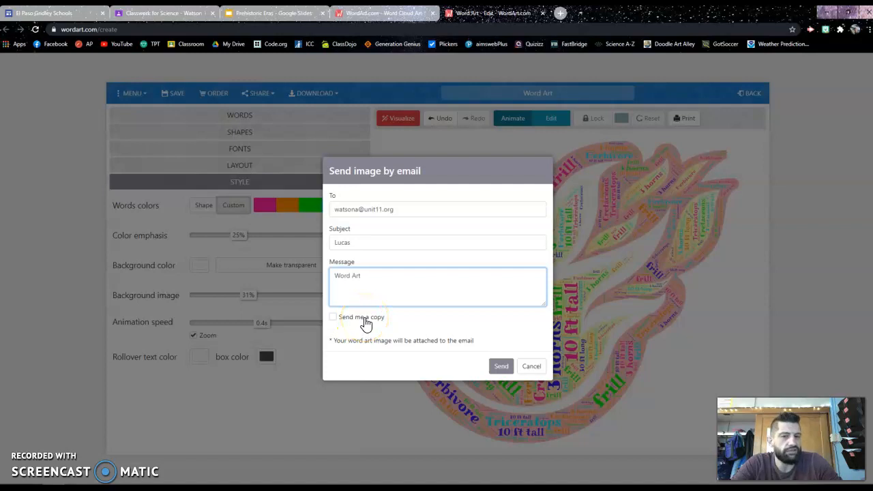
pyautogui.click(333, 316)
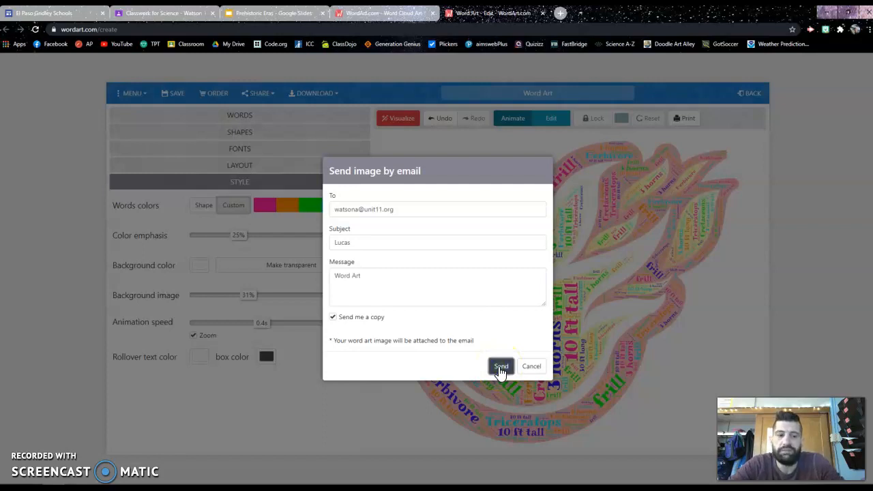
# Step: Send the email, close the confirmation, and return to WordArt after glancing at Google Slides
pyautogui.click(500, 366)
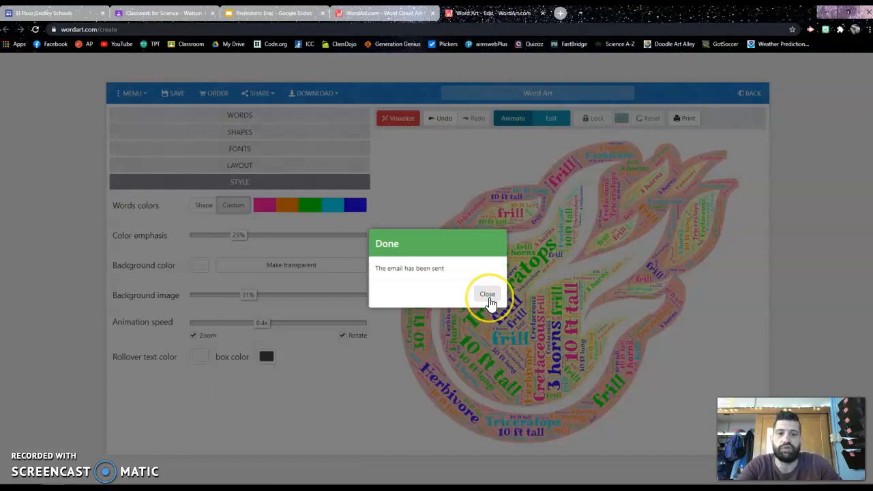
pyautogui.click(487, 294)
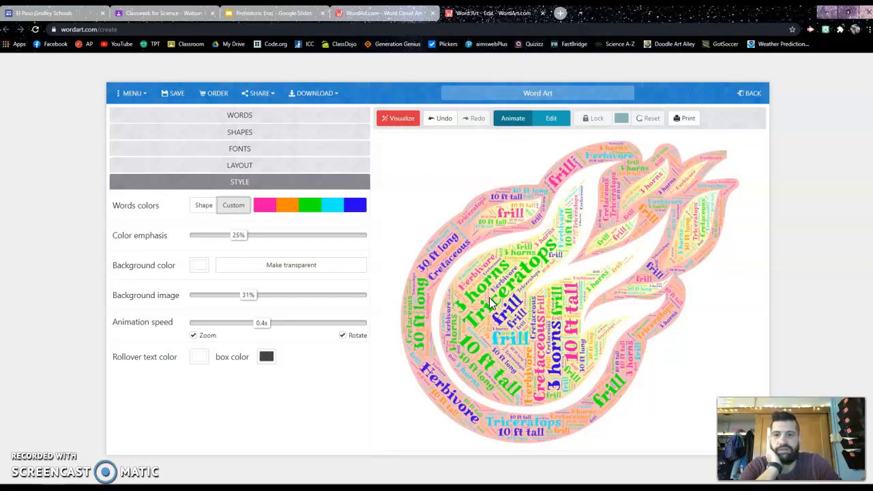
pyautogui.click(273, 13)
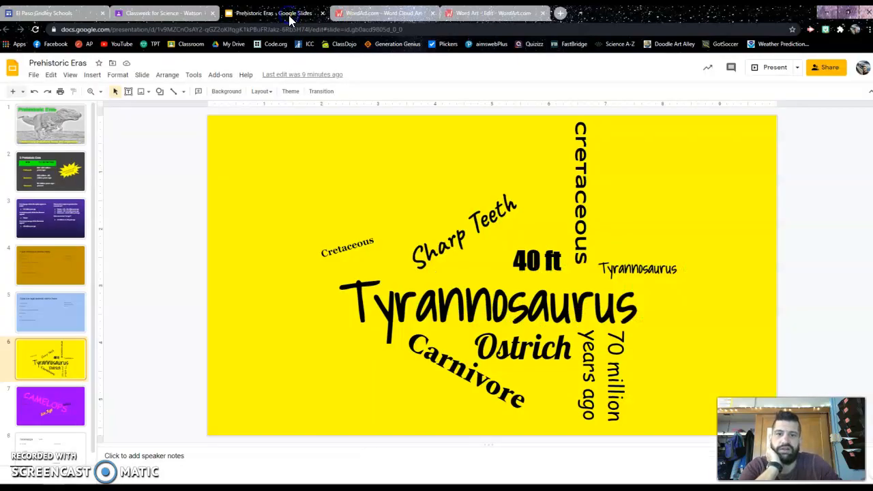
pyautogui.click(491, 12)
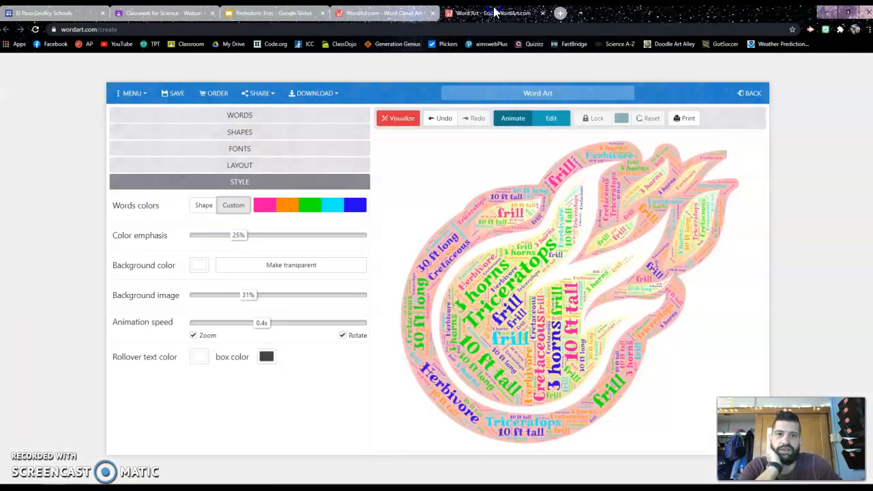